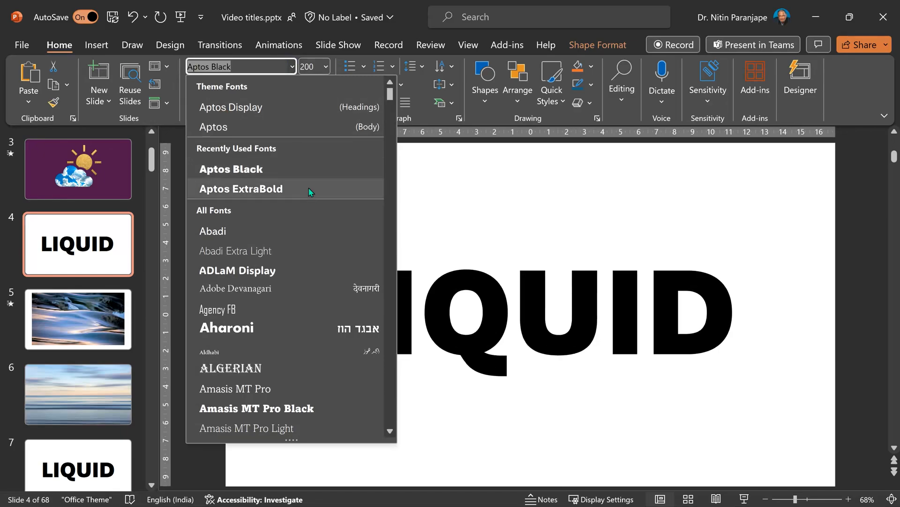
# Insert a blank slide after slide 3, start a text box, and return to the LIQUID slide.
pyautogui.scroll(-3)
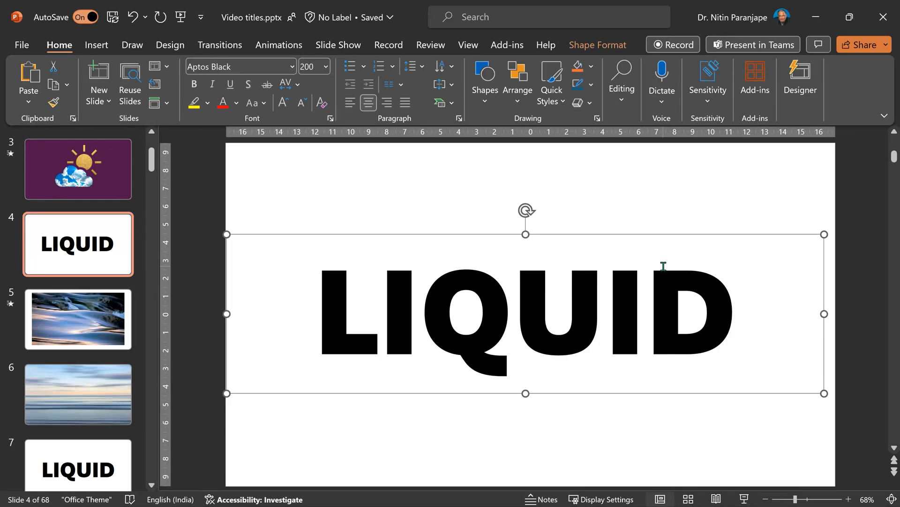
pyautogui.moveTo(578, 233)
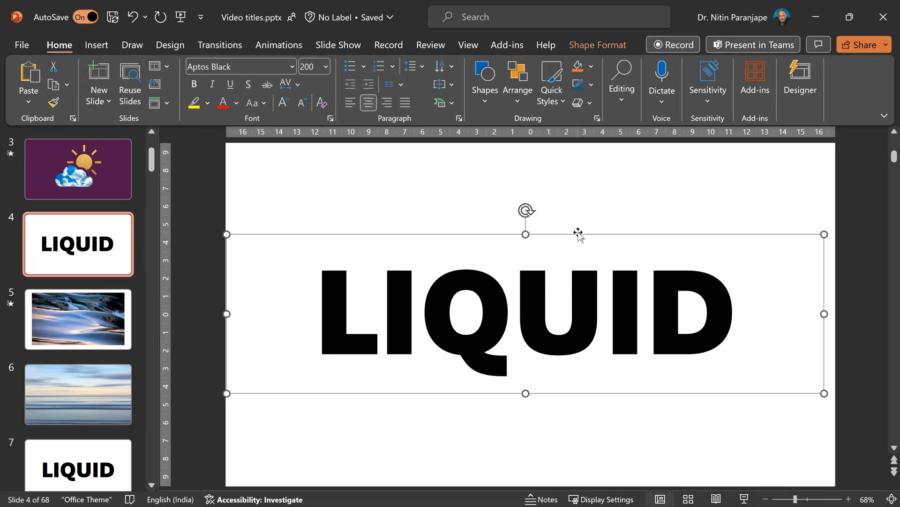
pyautogui.moveTo(88, 276)
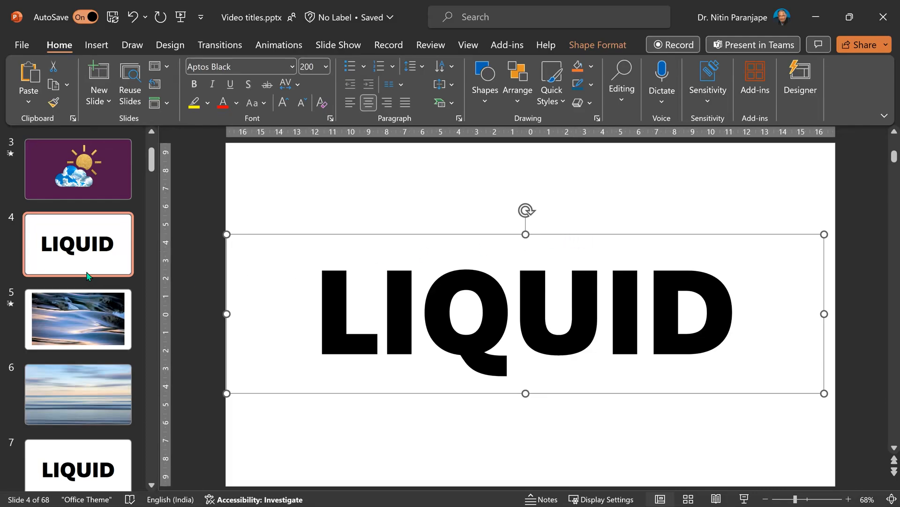
pyautogui.click(78, 168)
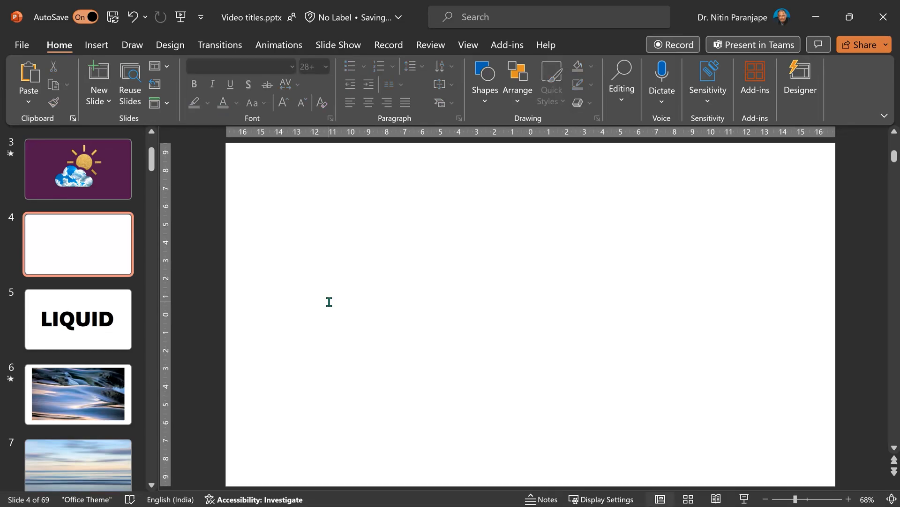
pyautogui.click(483, 81)
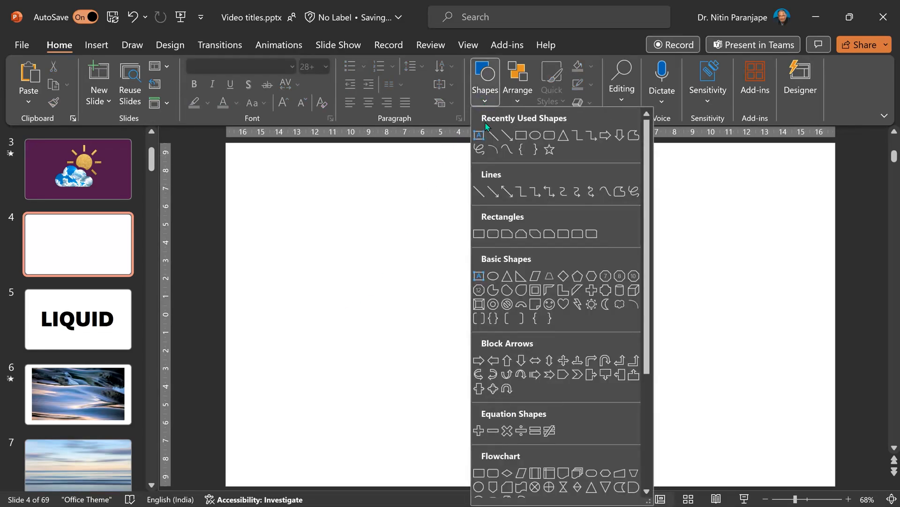
pyautogui.click(490, 134)
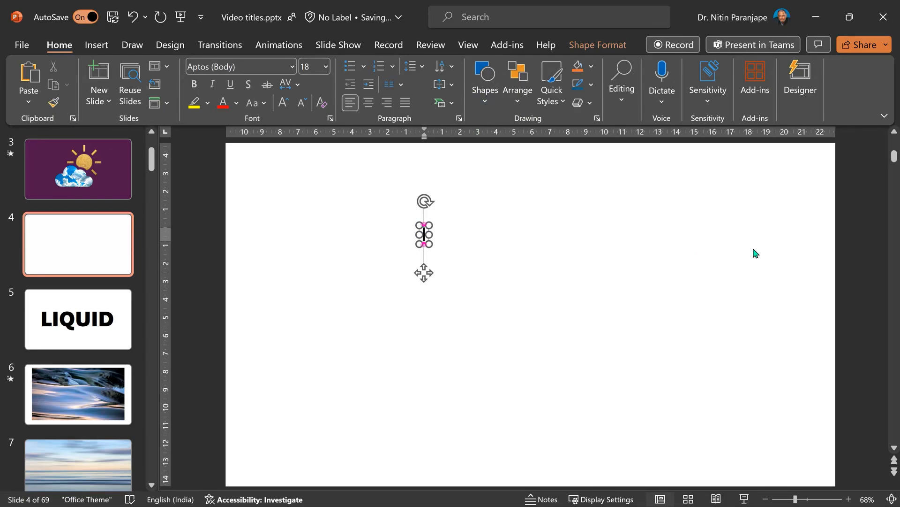
pyautogui.click(78, 319)
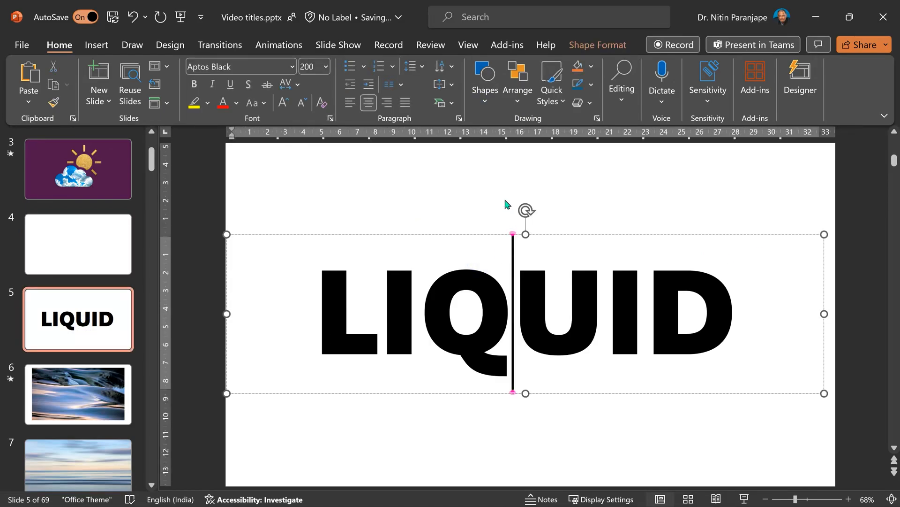
# Add Merge Shapes and Edit Points from Shape Format to the Quick Access Toolbar.
pyautogui.click(596, 45)
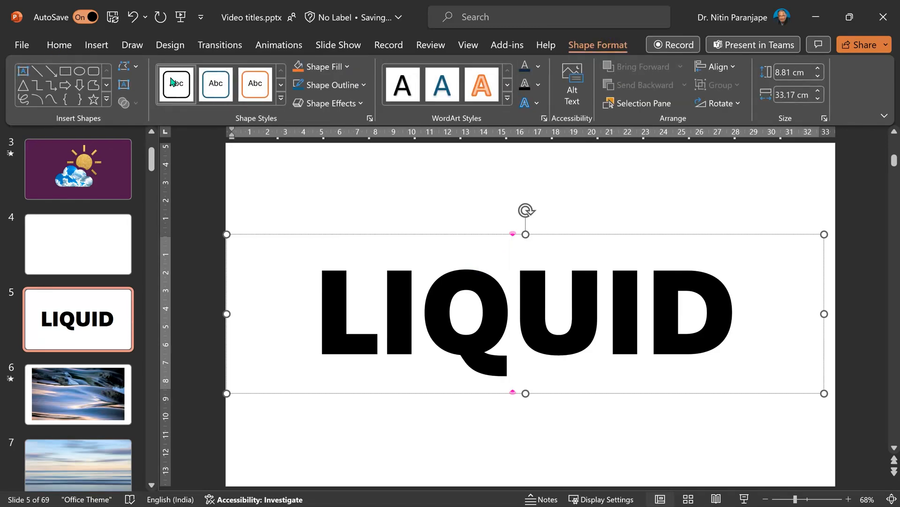
pyautogui.moveTo(122, 103)
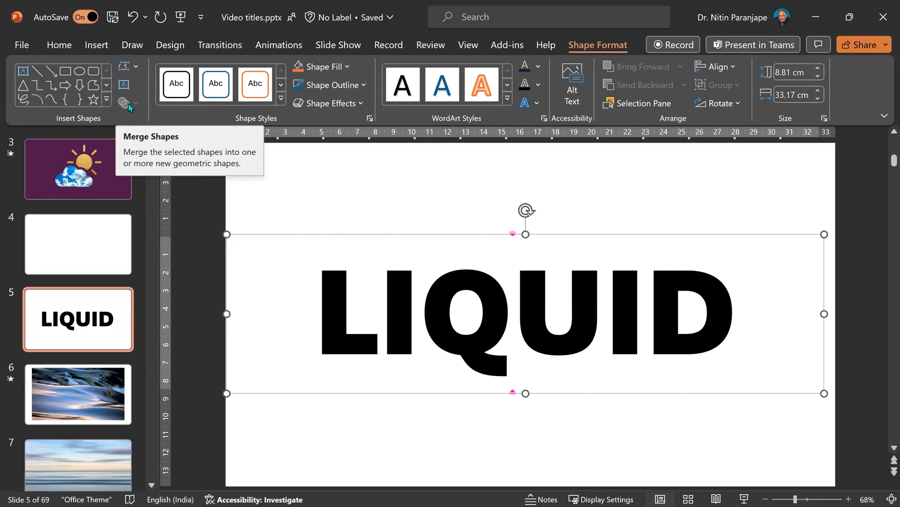
pyautogui.rightClick(122, 103)
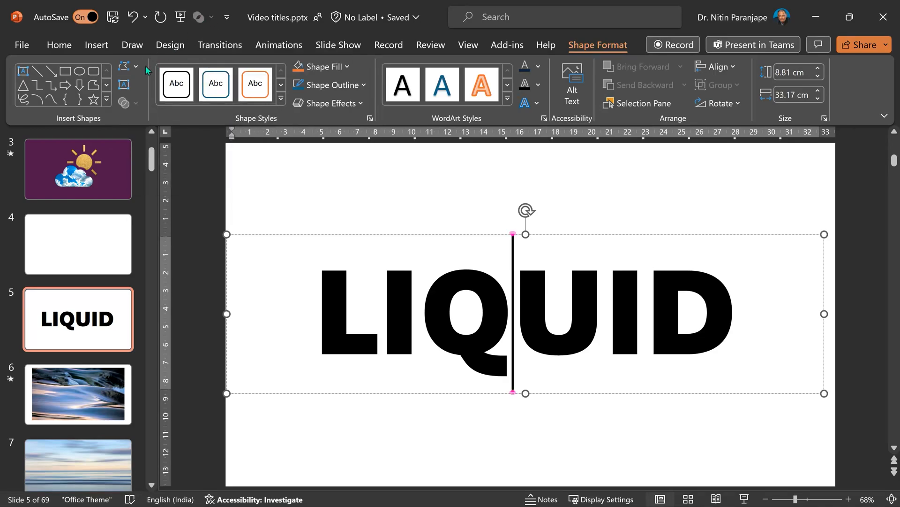
pyautogui.click(133, 66)
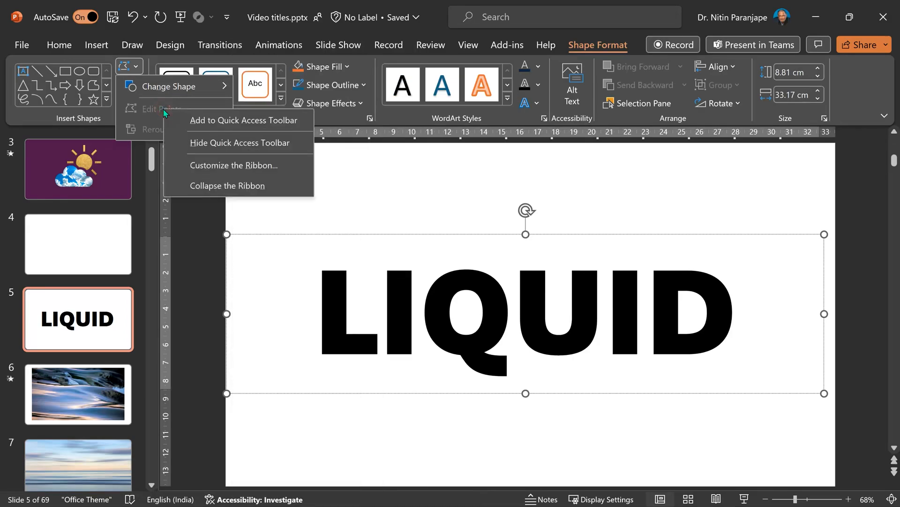
pyautogui.moveTo(234, 121)
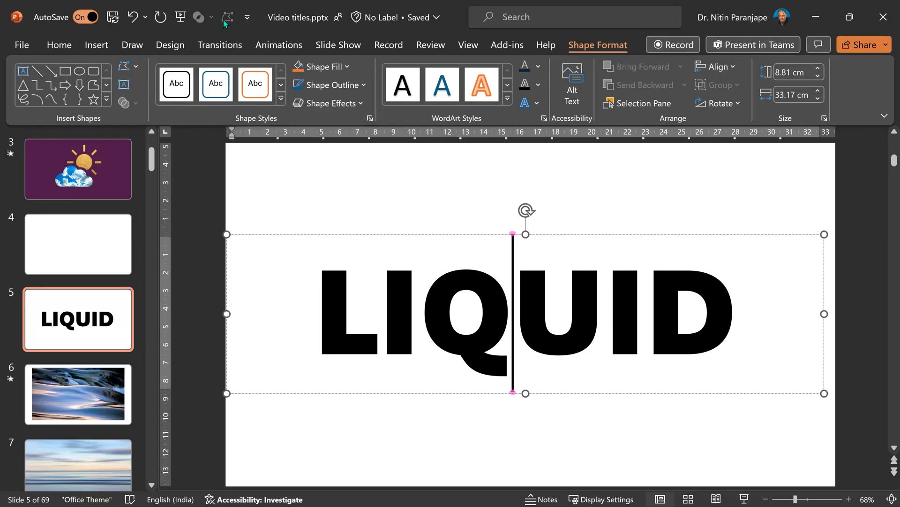
pyautogui.moveTo(227, 22)
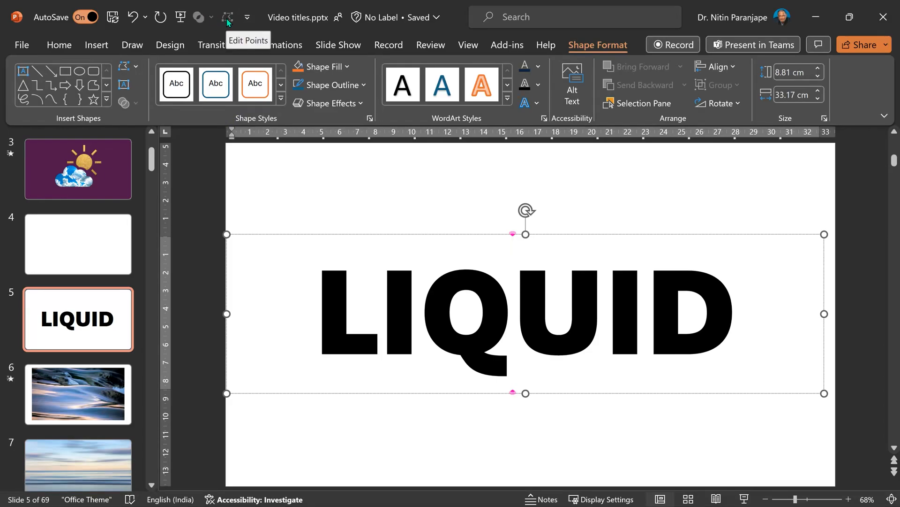
pyautogui.moveTo(295, 190)
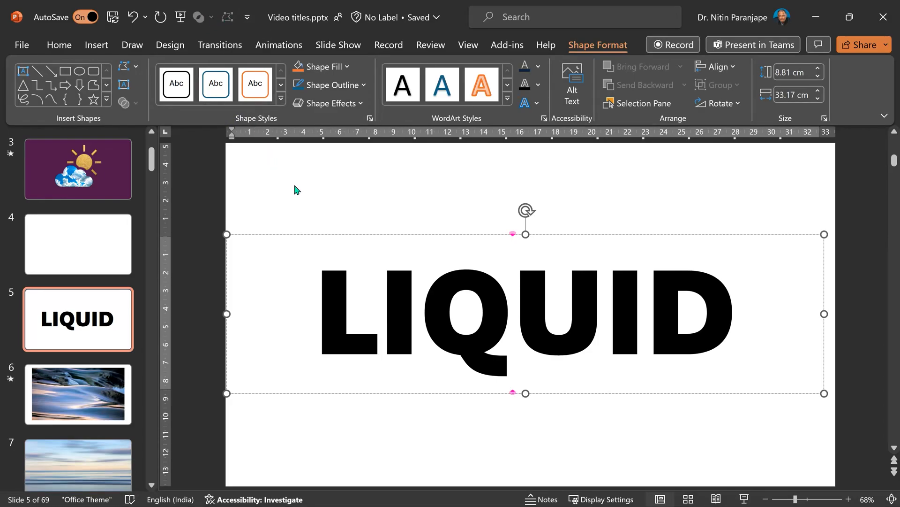
pyautogui.moveTo(181, 147)
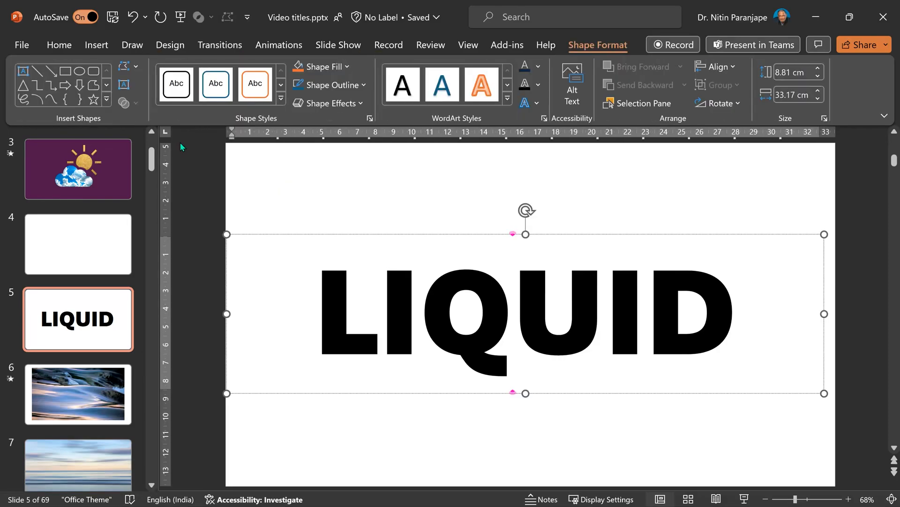
pyautogui.moveTo(644, 103)
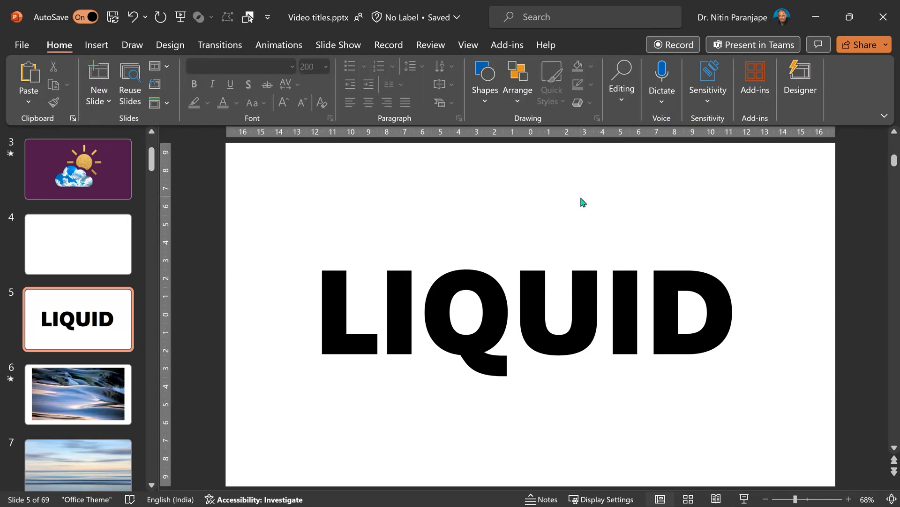
pyautogui.moveTo(761, 131)
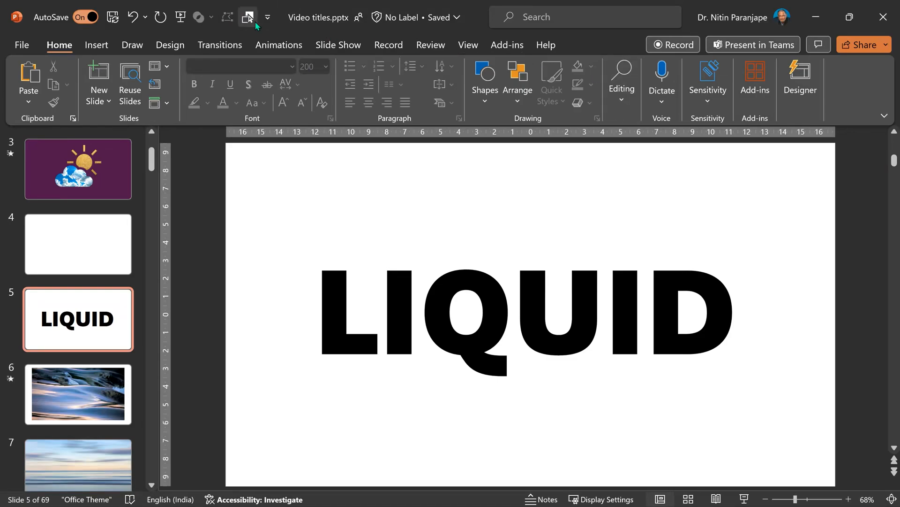
# Show the Selection Pane and copy the water video from slide 6 onto slide 5.
pyautogui.click(247, 17)
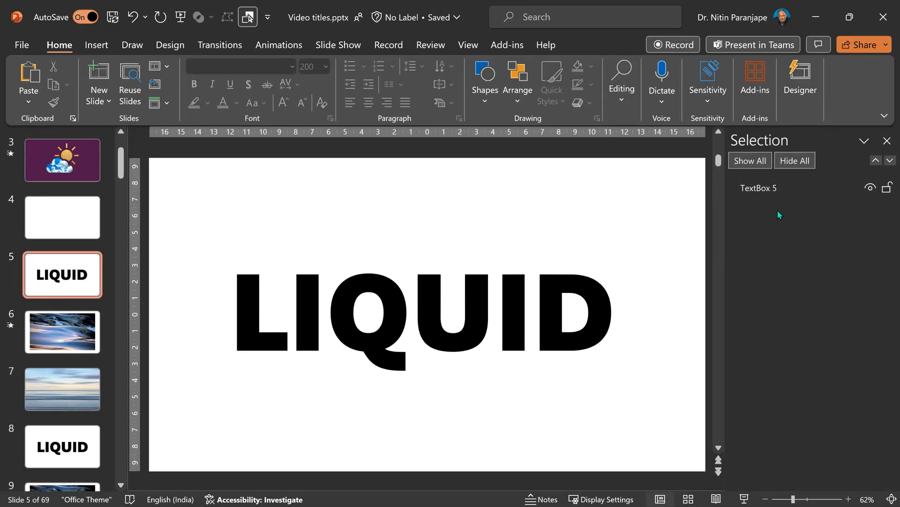
pyautogui.click(62, 331)
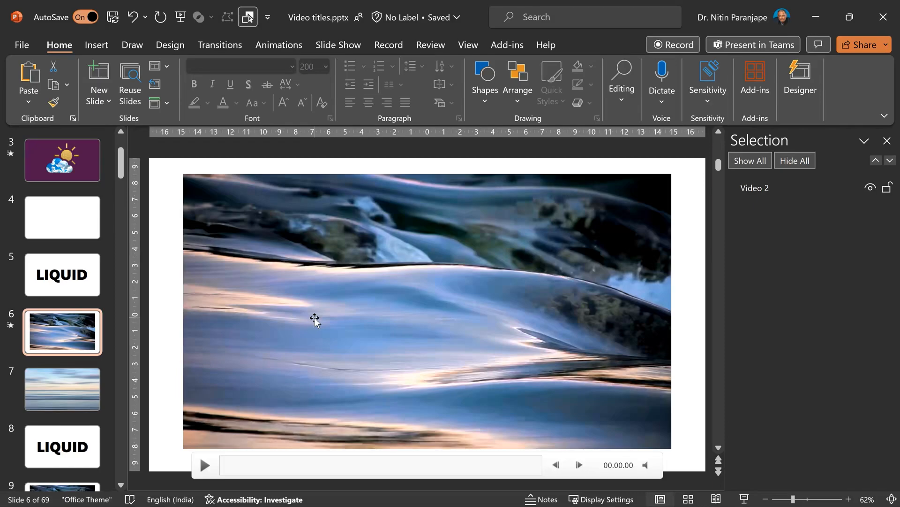
pyautogui.click(428, 310)
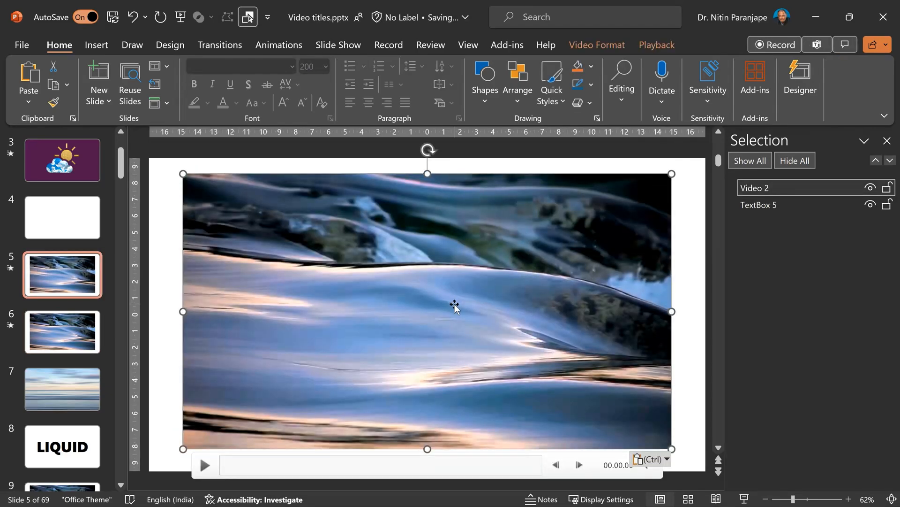
pyautogui.moveTo(813, 247)
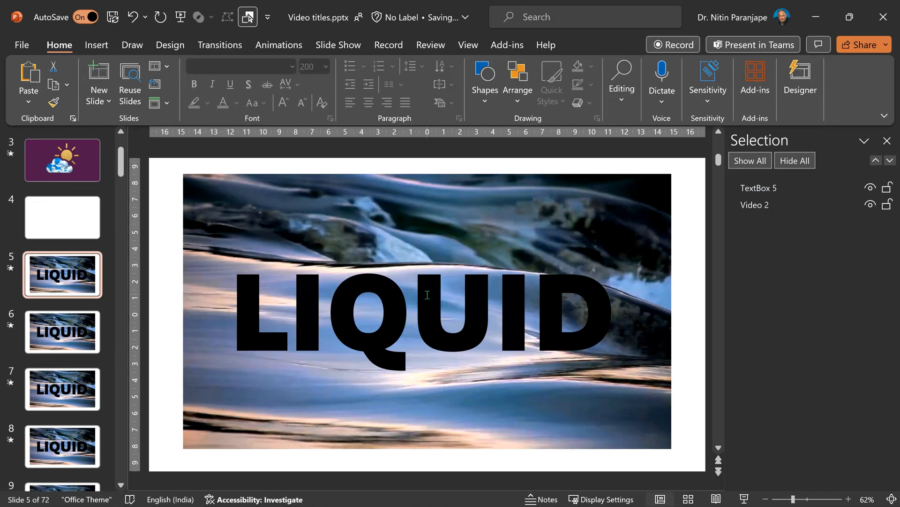
# Intersect Video 2 with TextBox 5 so the water video fills the LIQUID letters.
pyautogui.click(755, 205)
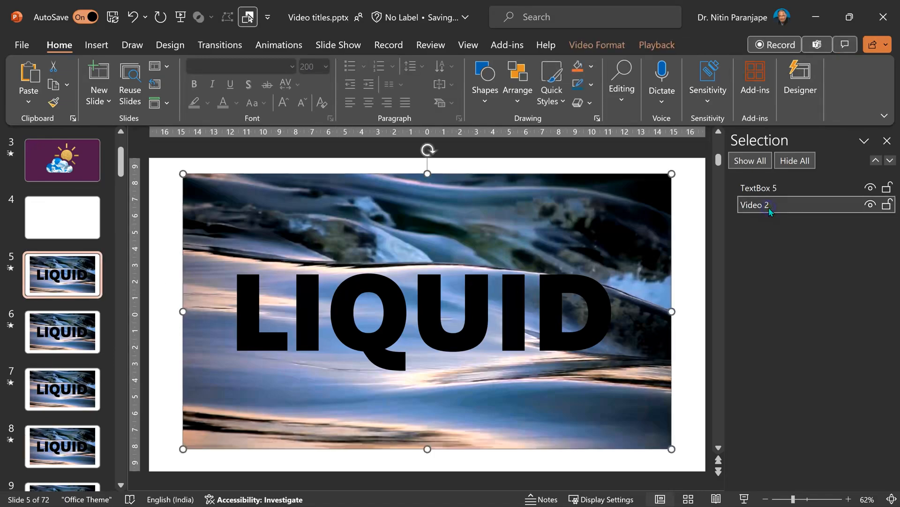
pyautogui.click(755, 206)
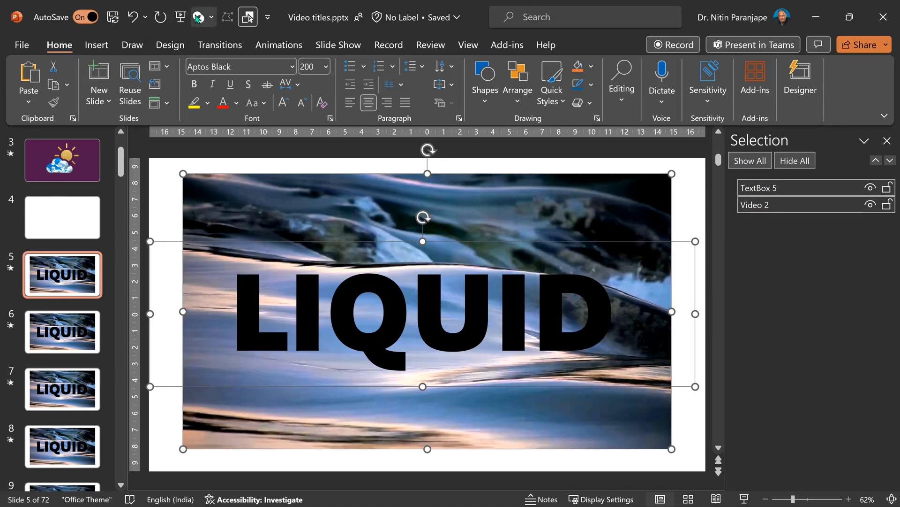
pyautogui.click(198, 17)
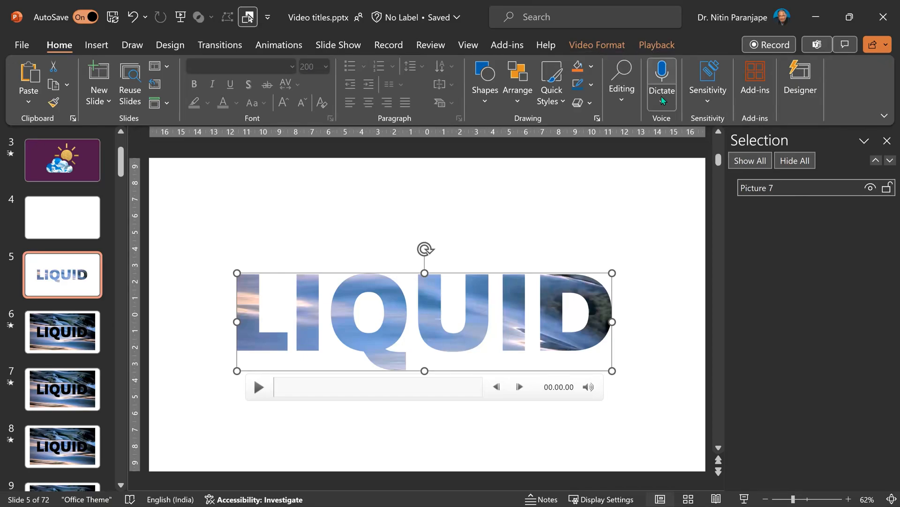
# Rename the merged video to v1 and set it to start automatically, looping until stopped.
pyautogui.doubleClick(757, 189)
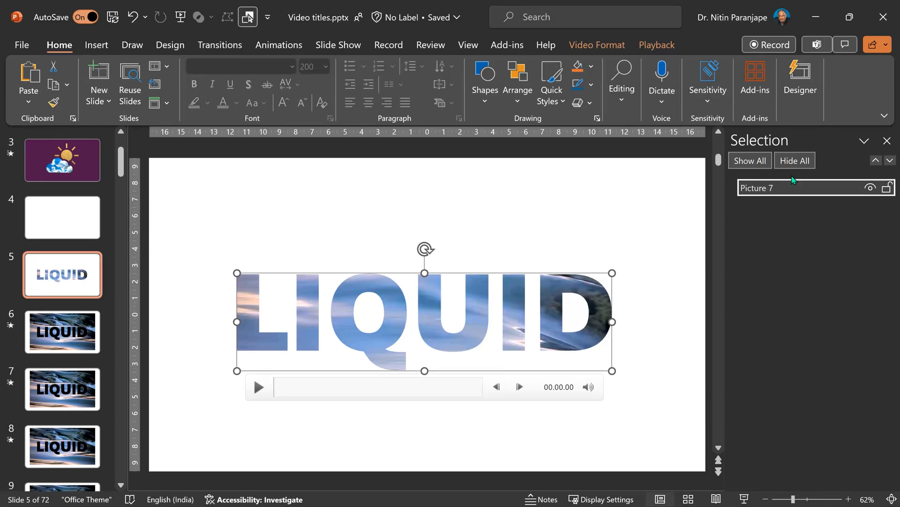
pyautogui.doubleClick(759, 188)
pyautogui.write('v1')
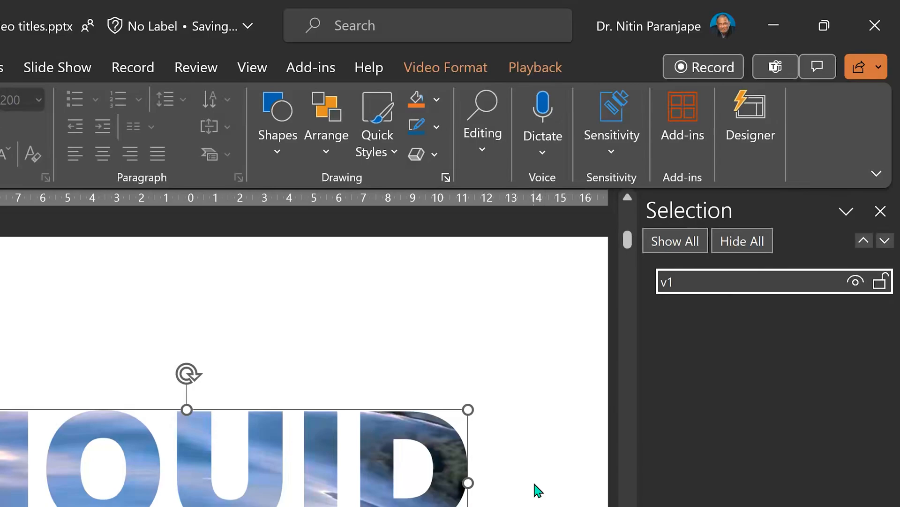
pyautogui.click(534, 68)
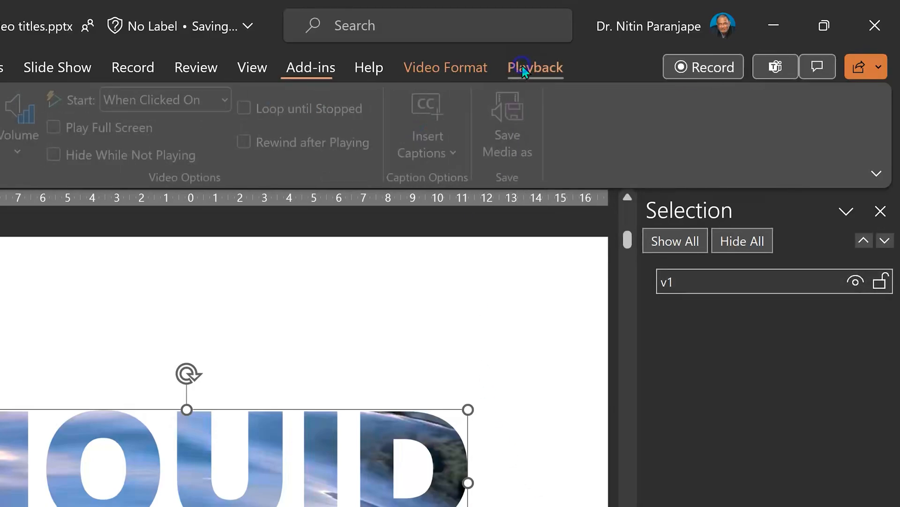
pyautogui.click(534, 67)
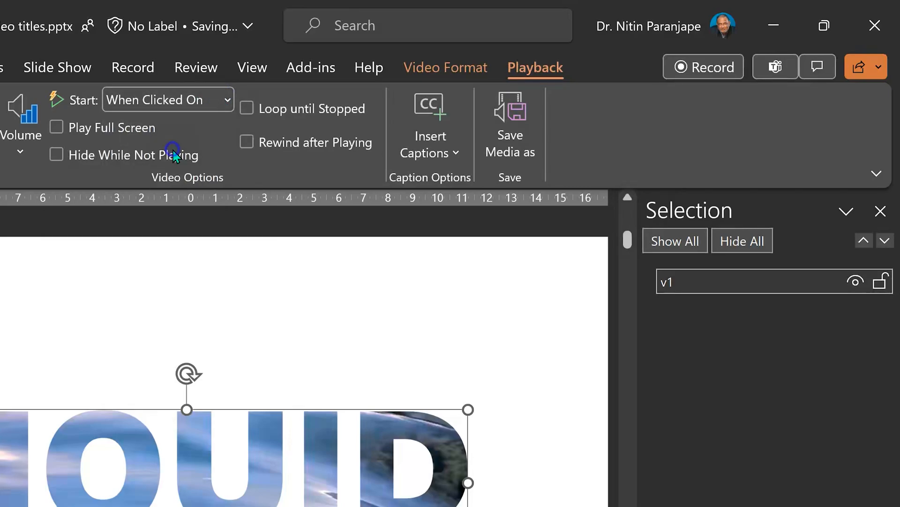
pyautogui.click(167, 99)
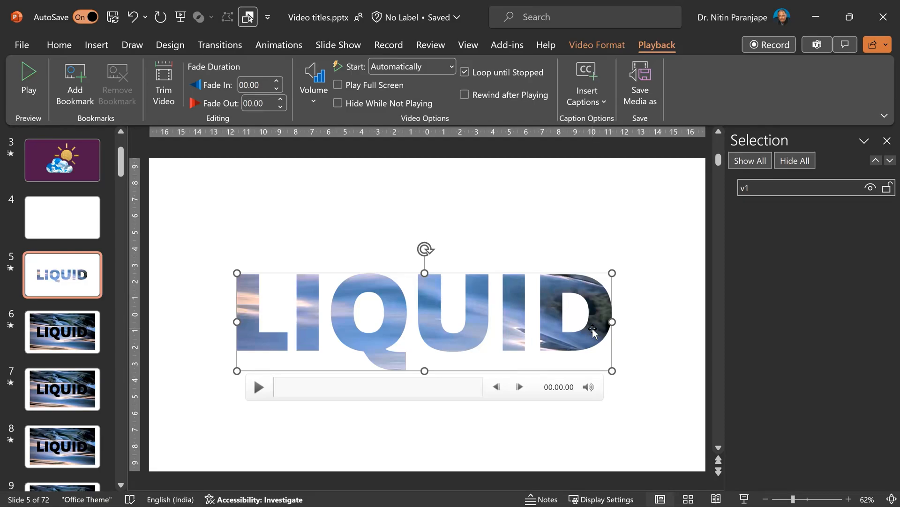
pyautogui.moveTo(141, 279)
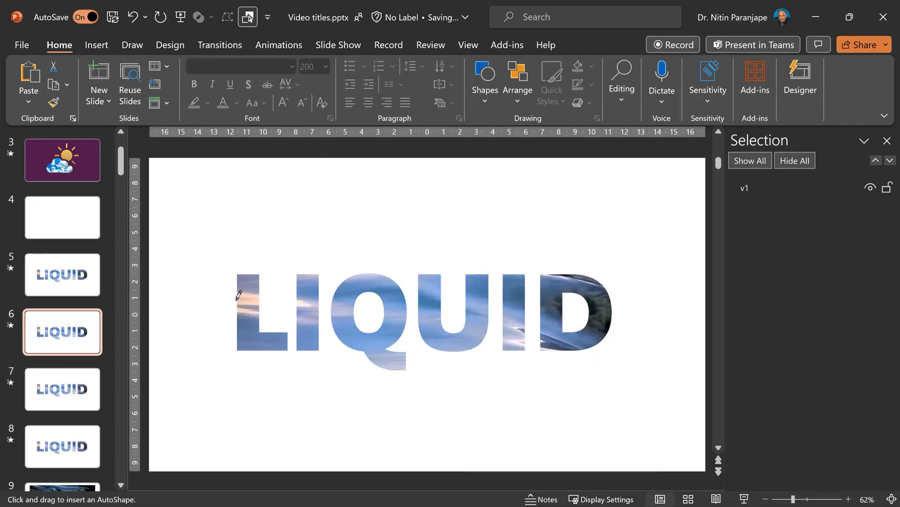
# Draw a closed wavy freeform shape across the top half of the word LIQUID.
pyautogui.moveTo(236, 296); pyautogui.dragTo(437, 313)
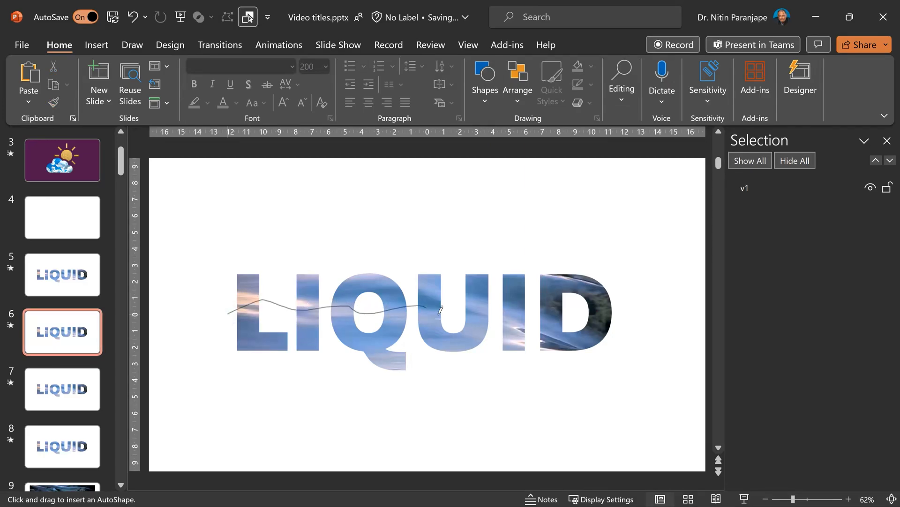
pyautogui.moveTo(442, 311); pyautogui.dragTo(643, 270)
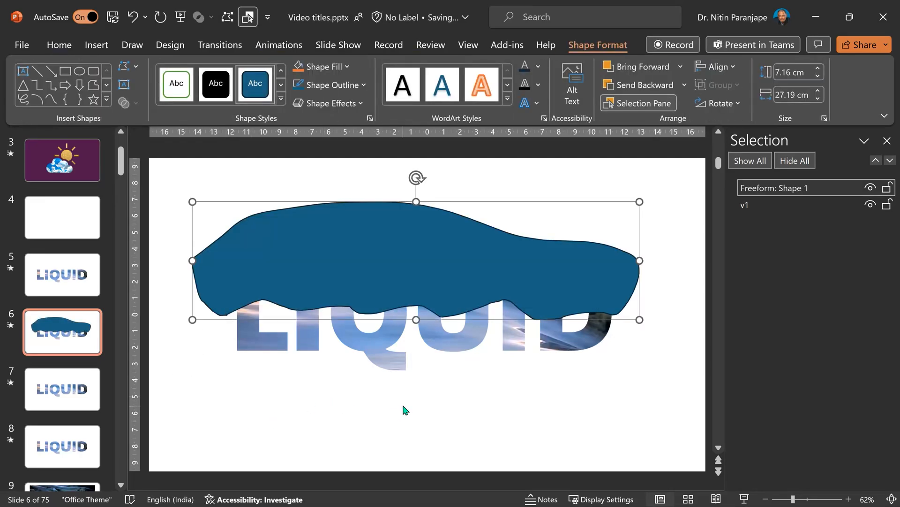
pyautogui.moveTo(137, 358)
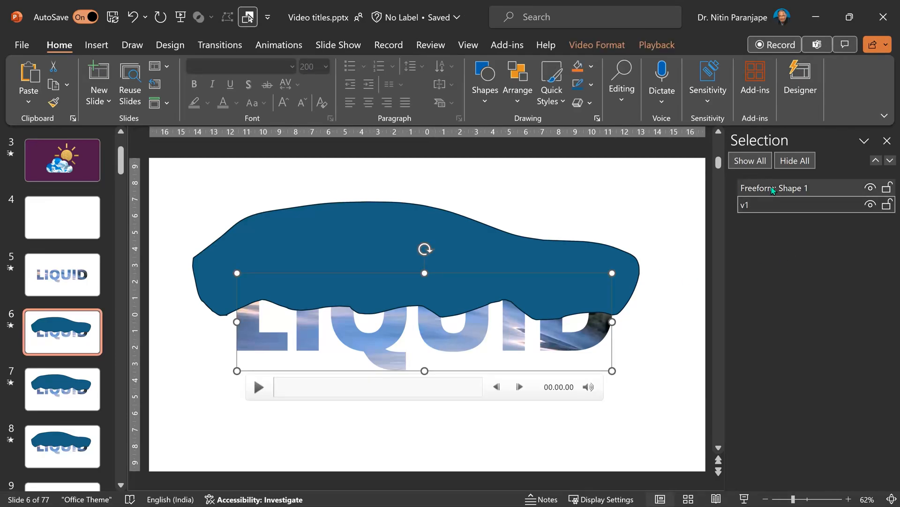
# Subtract the wave from the video on slide 6 and intersect it on slide 7.
pyautogui.click(198, 17)
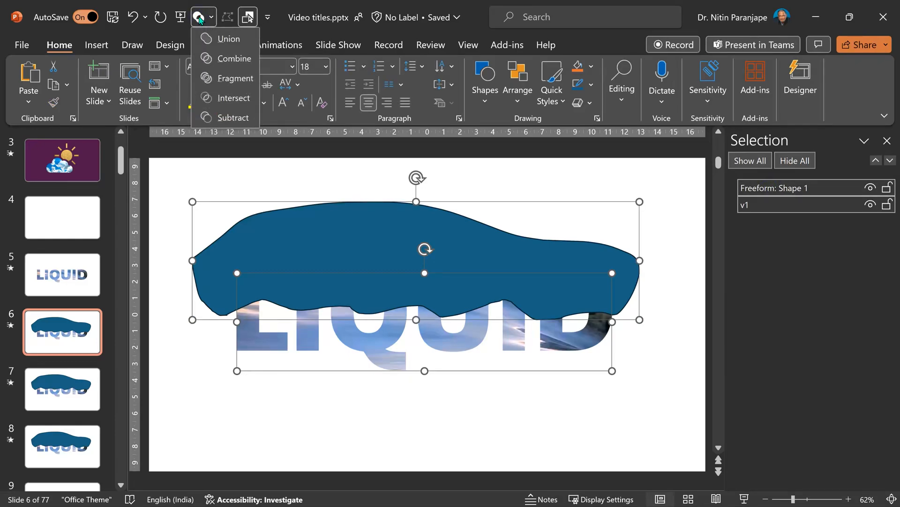
pyautogui.click(235, 118)
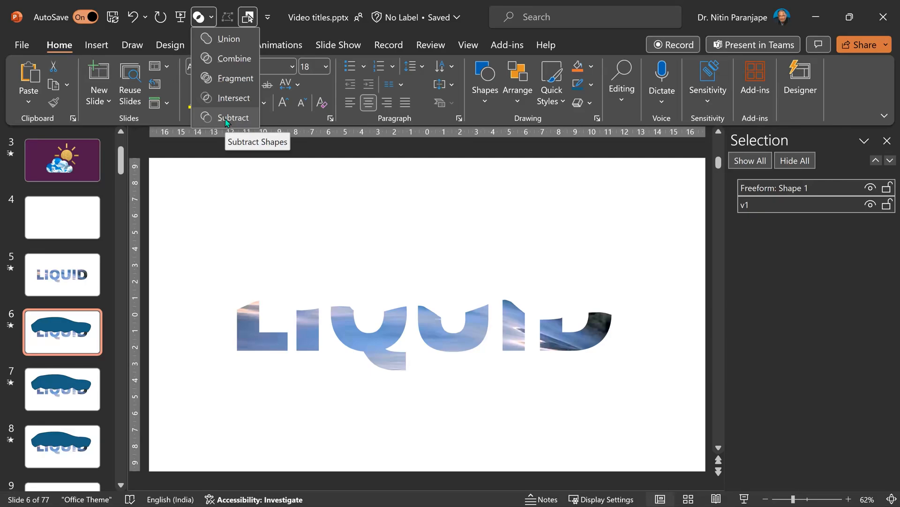
pyautogui.click(62, 388)
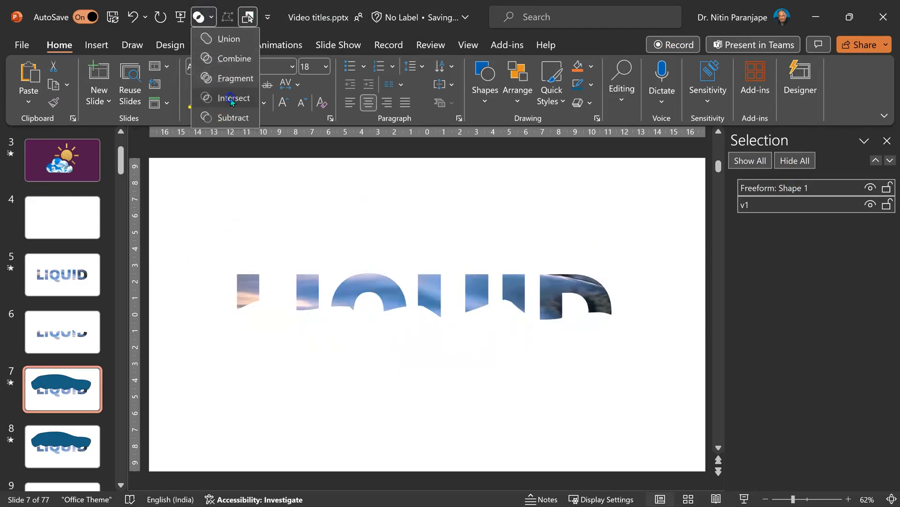
pyautogui.click(233, 98)
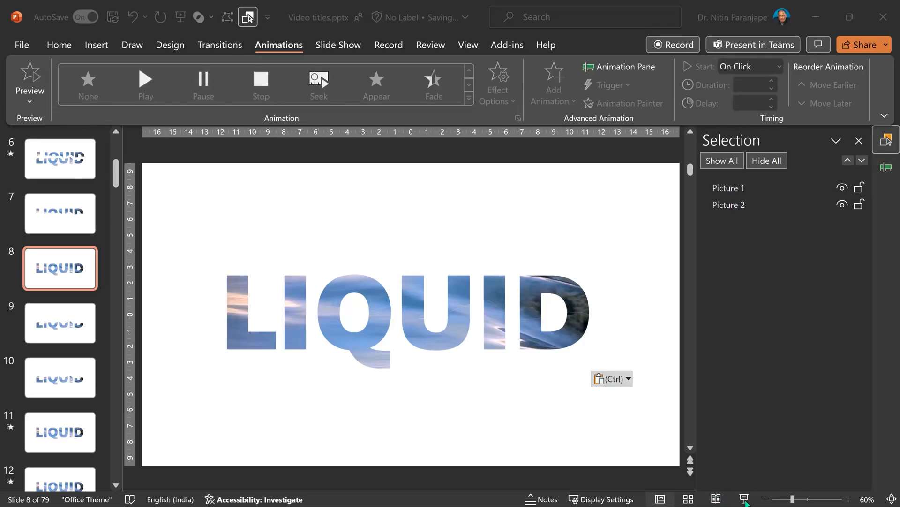
# Set both pictures to start automatically and Picture 1's play effect to Start With Previous.
pyautogui.click(620, 67)
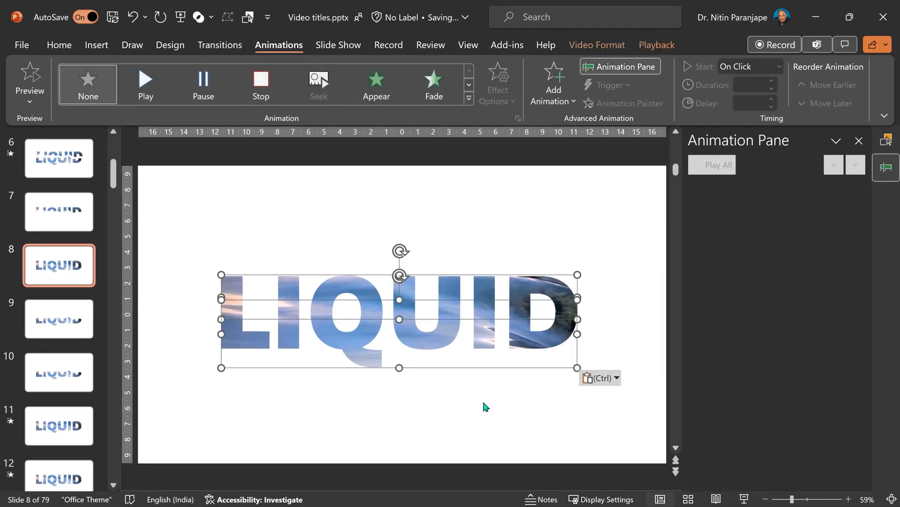
pyautogui.click(451, 66)
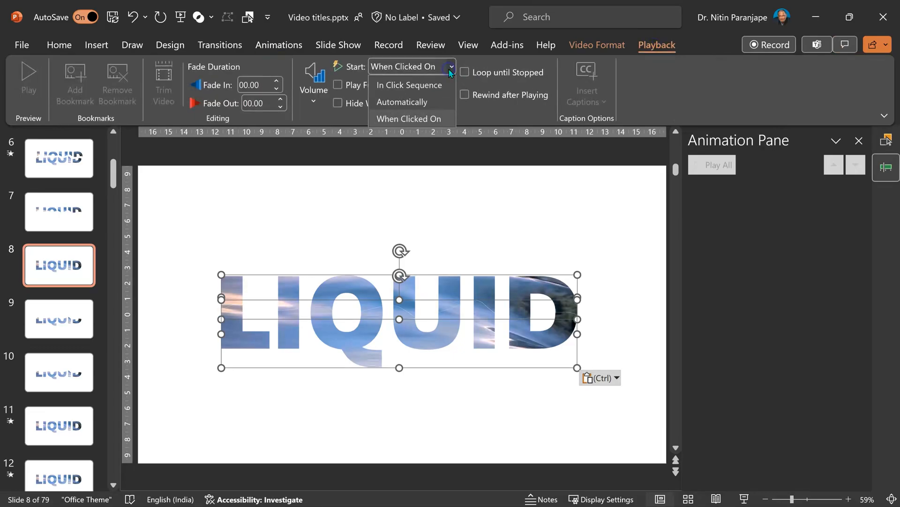
pyautogui.click(403, 101)
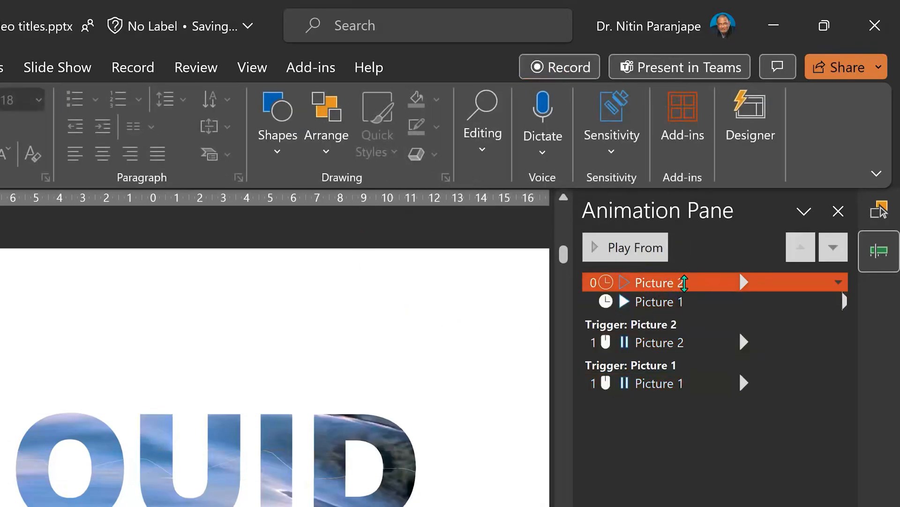
pyautogui.click(652, 301)
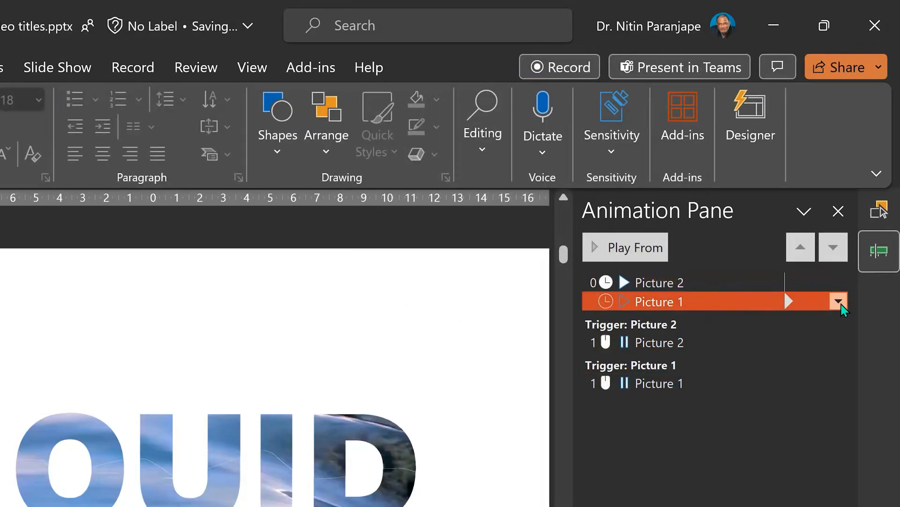
pyautogui.click(838, 302)
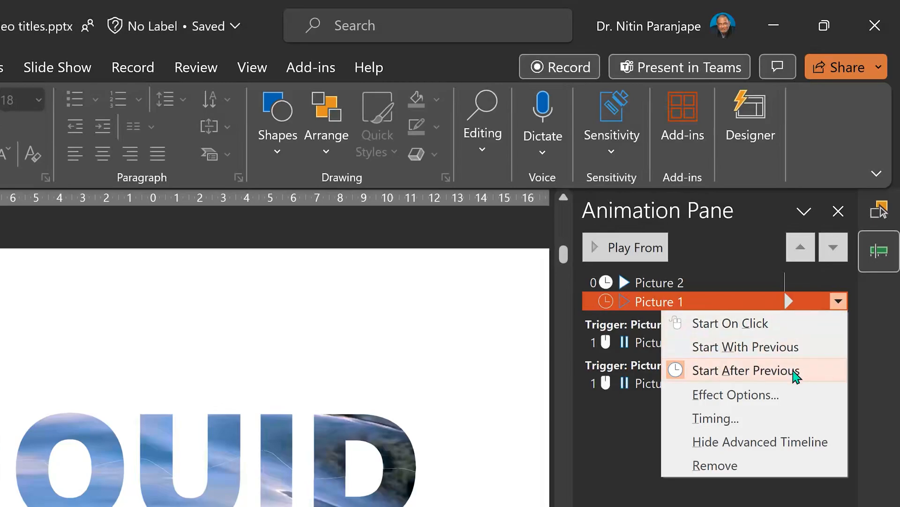
pyautogui.moveTo(743, 346)
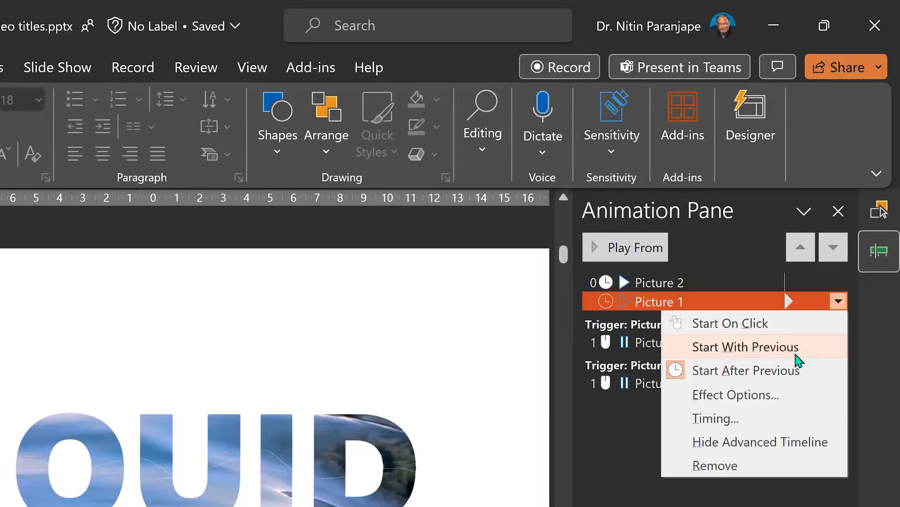
pyautogui.click(745, 346)
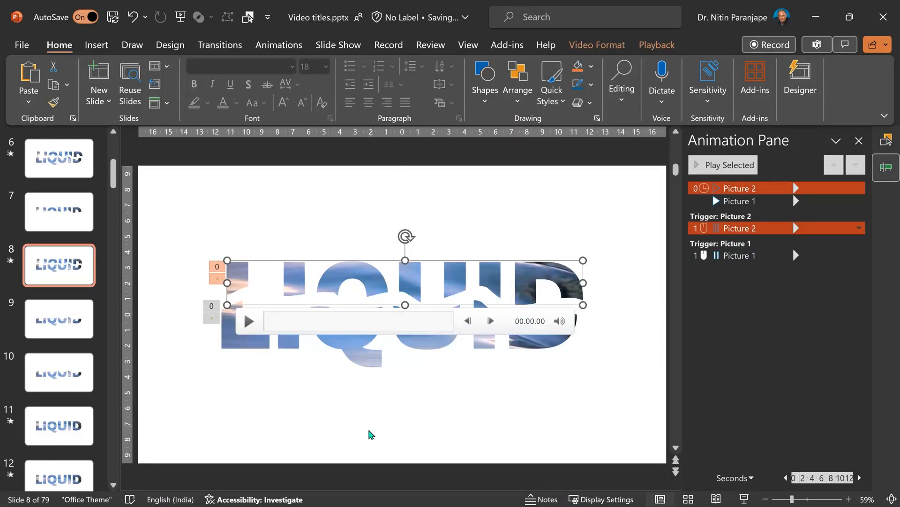
pyautogui.moveTo(743, 498)
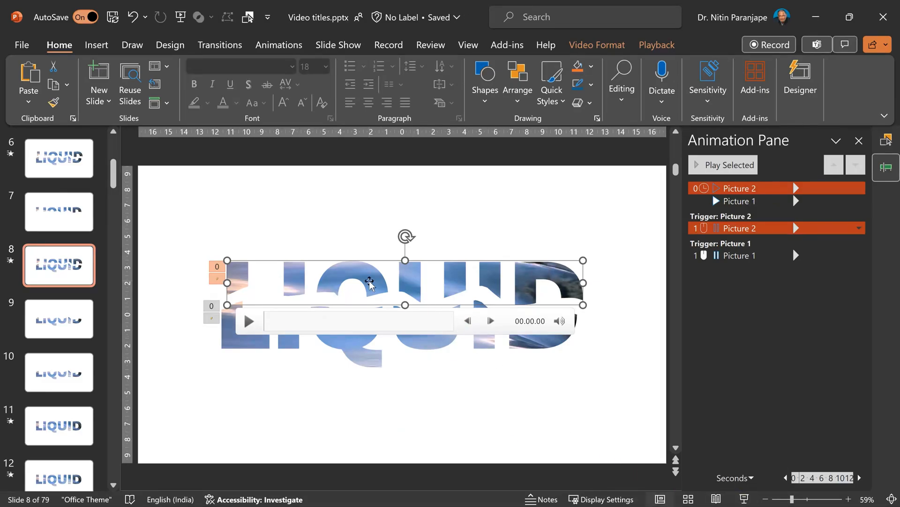
# Give Picture 2 a motion path starting With Previous, delayed to about 1.4 seconds.
pyautogui.click(279, 45)
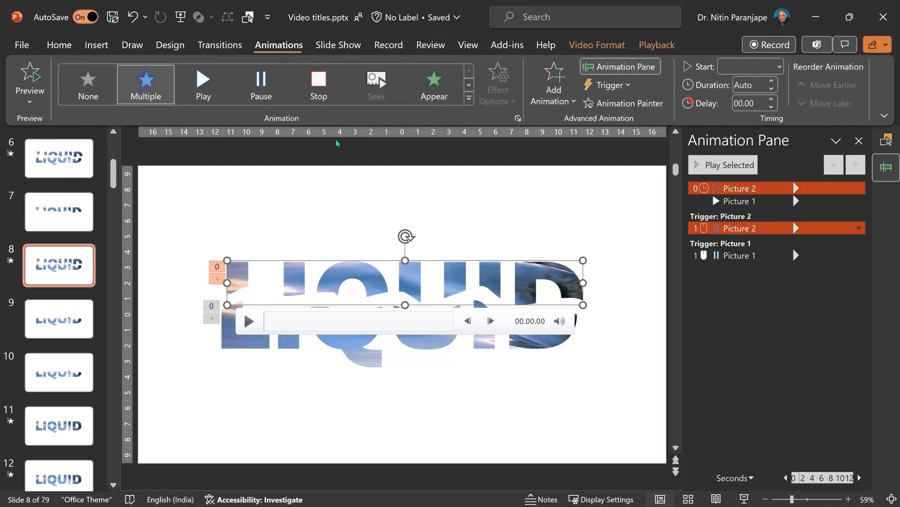
pyautogui.moveTo(551, 83)
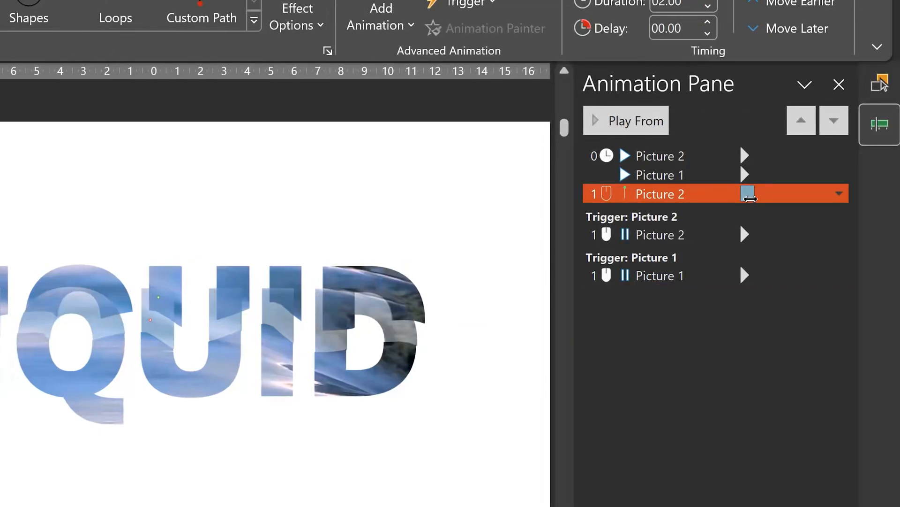
pyautogui.click(838, 193)
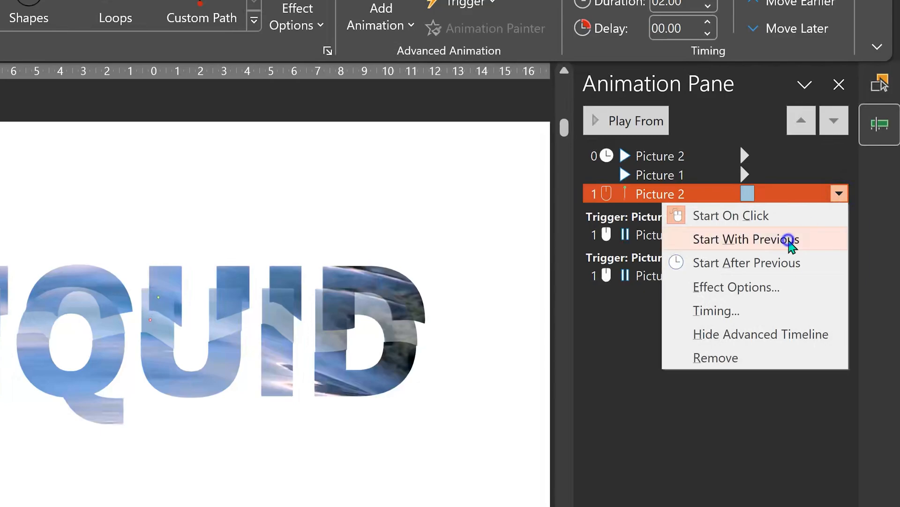
pyautogui.click(745, 239)
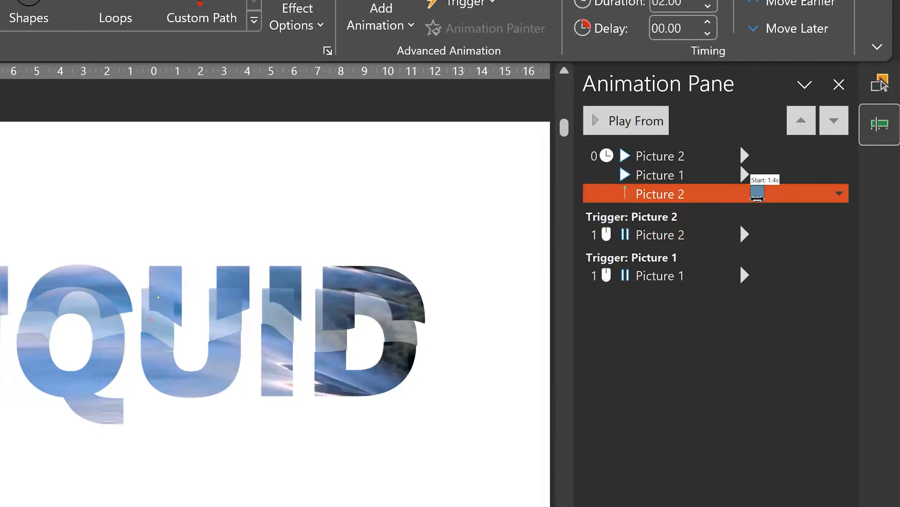
pyautogui.moveTo(757, 193); pyautogui.dragTo(757, 194)
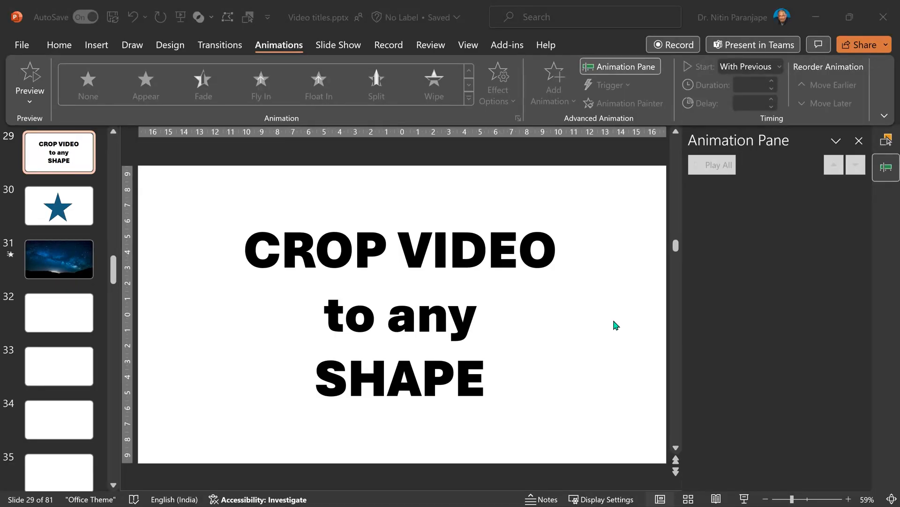
pyautogui.moveTo(616, 321)
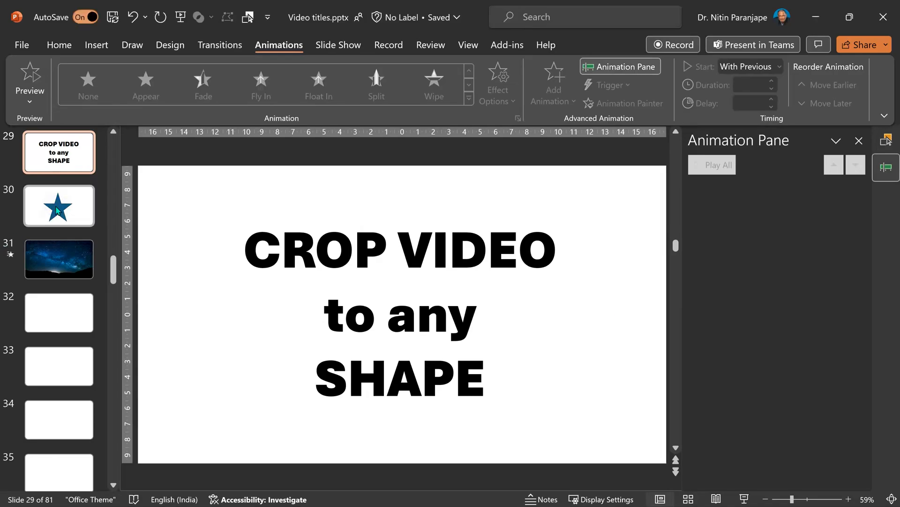
# Duplicate the star slide and starry night video slide as slides 32 and 33.
pyautogui.click(58, 259)
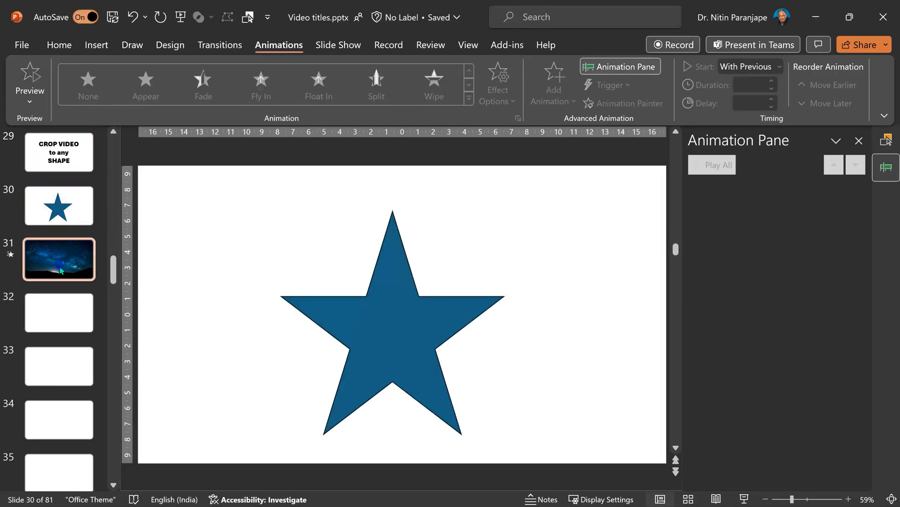
pyautogui.click(58, 259)
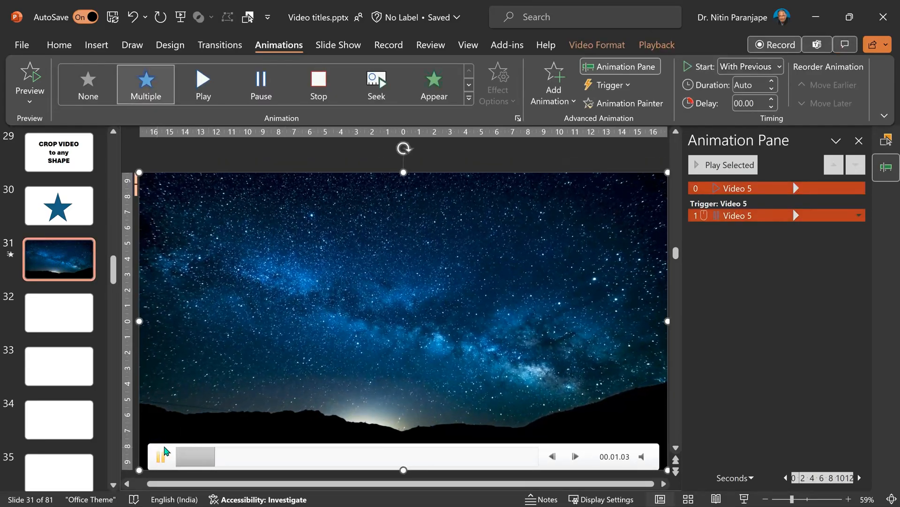
pyautogui.click(162, 456)
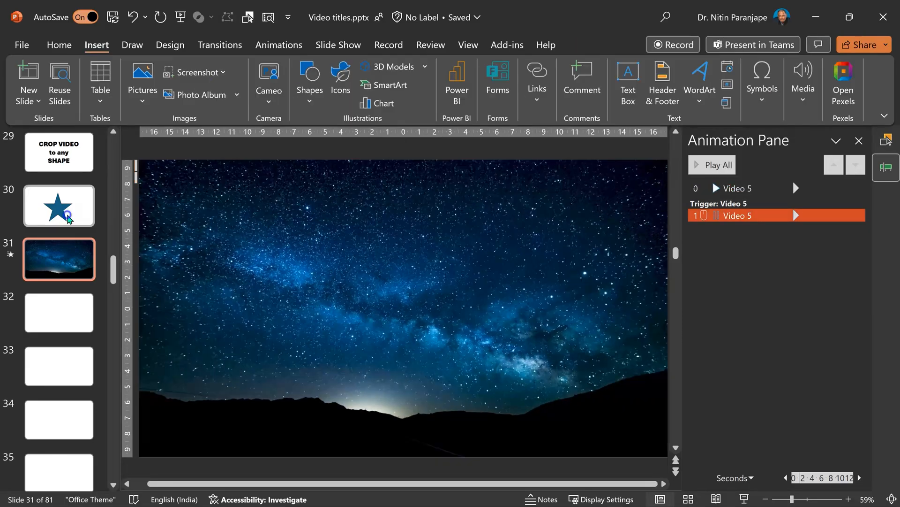
pyautogui.moveTo(68, 219)
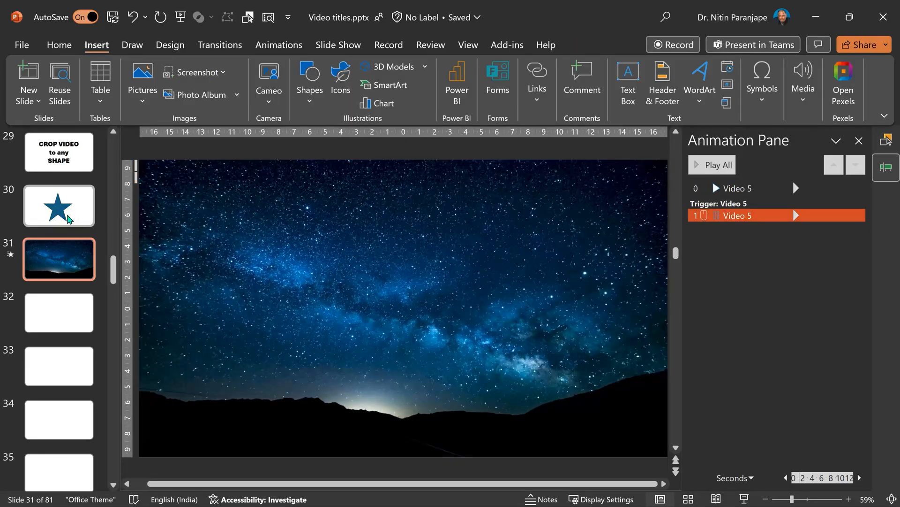
pyautogui.click(58, 205)
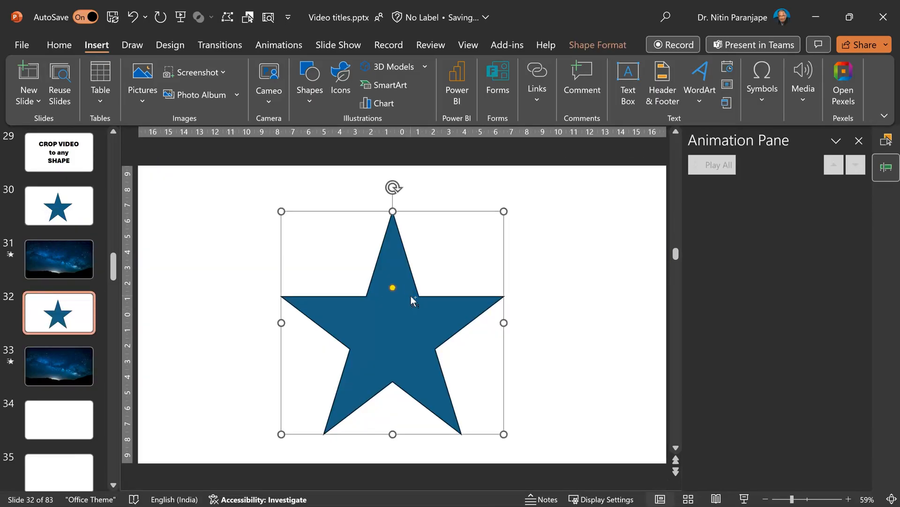
# Copy the blue star onto slide 33 over the starry video and select it in the Selection Pane.
pyautogui.click(58, 365)
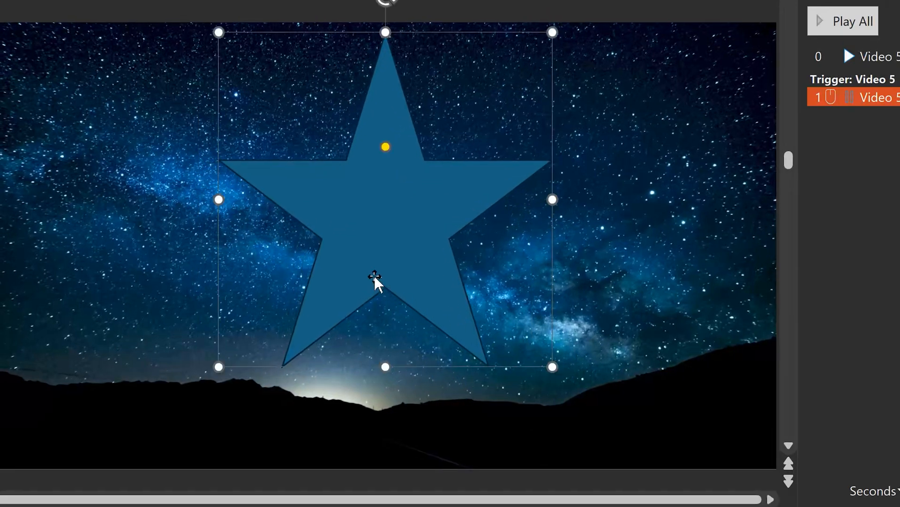
pyautogui.moveTo(470, 249)
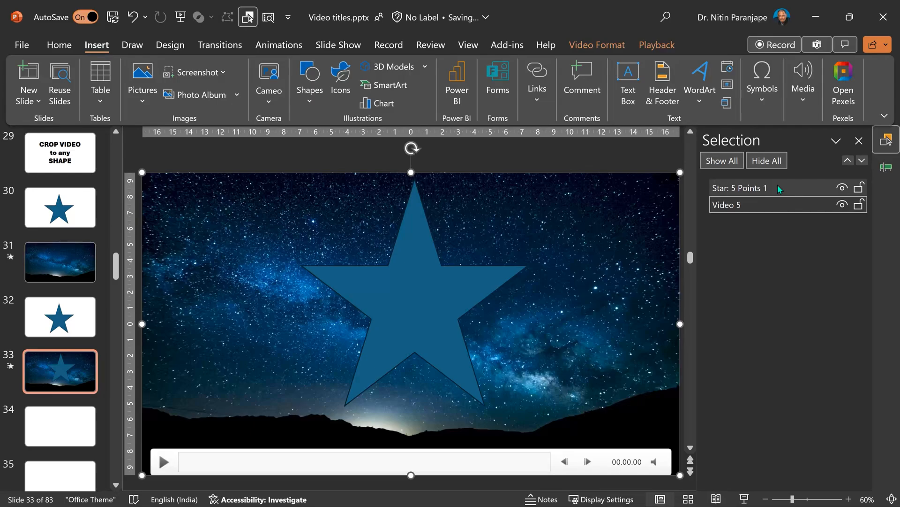
pyautogui.click(199, 17)
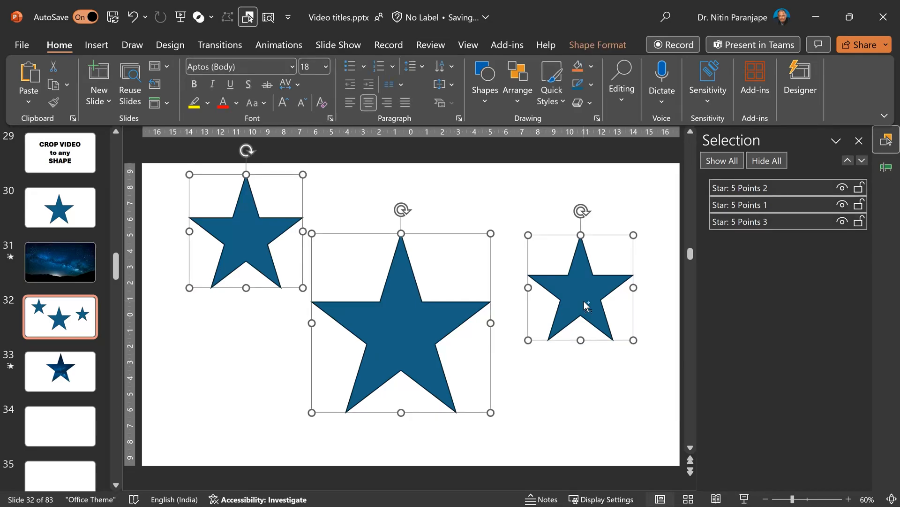
# Paste the three stars over slide 31's video and unite them into one freeform via Merge Shapes > Union.
pyautogui.click(60, 262)
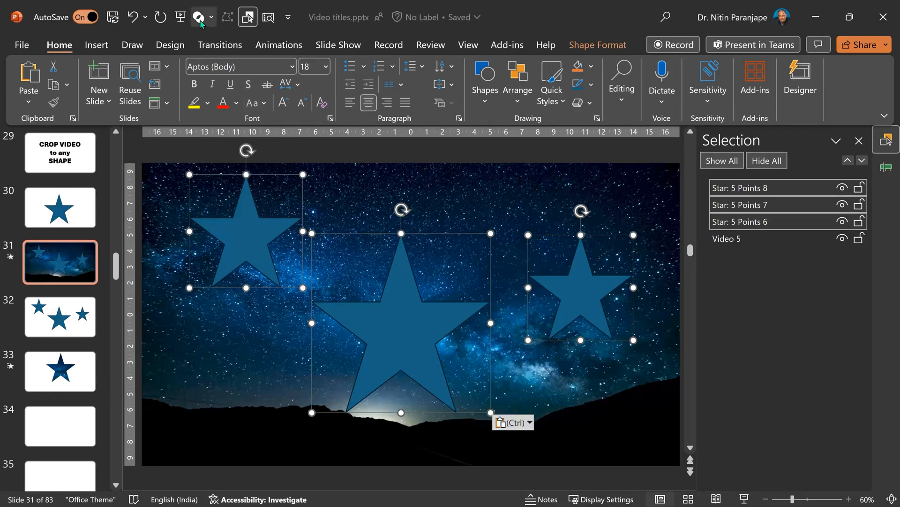
pyautogui.moveTo(198, 17)
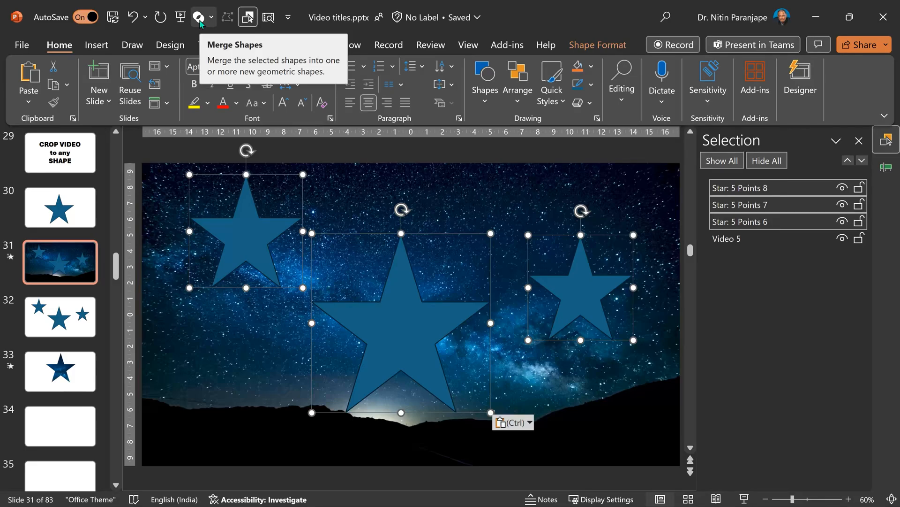
pyautogui.click(199, 17)
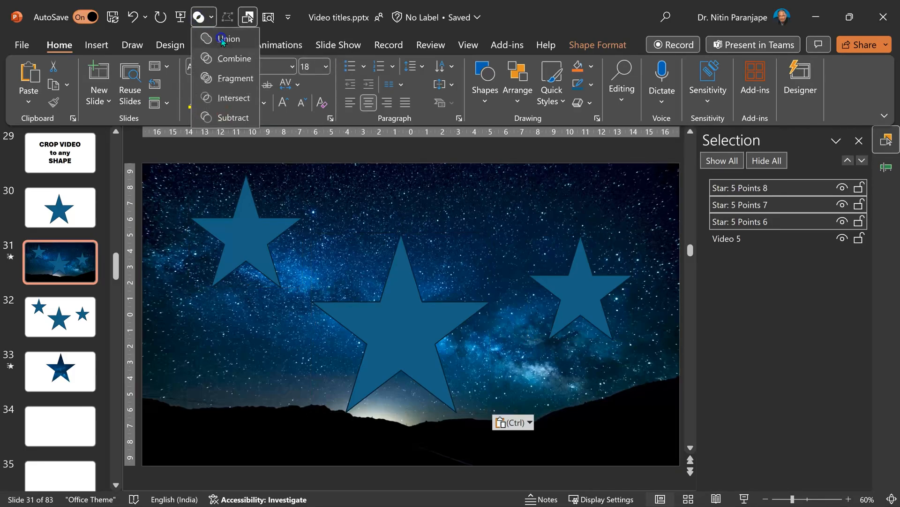
pyautogui.click(230, 38)
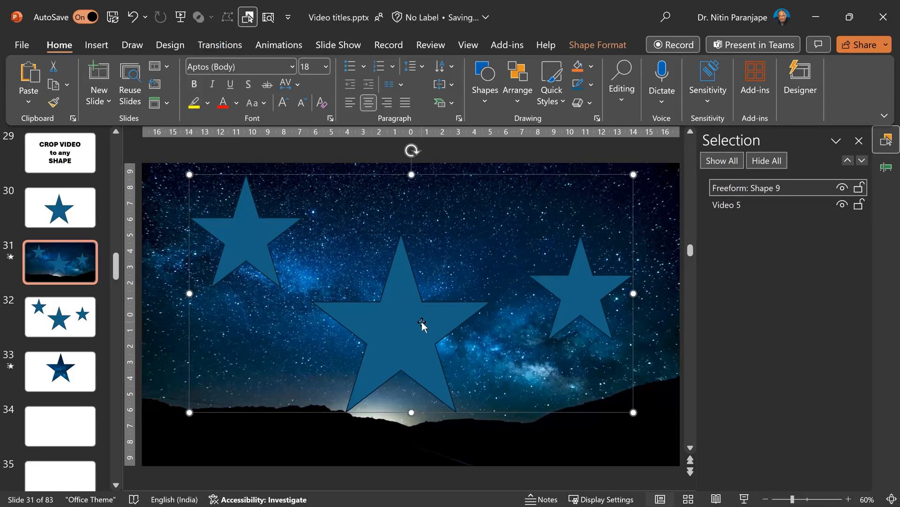
pyautogui.moveTo(677, 309)
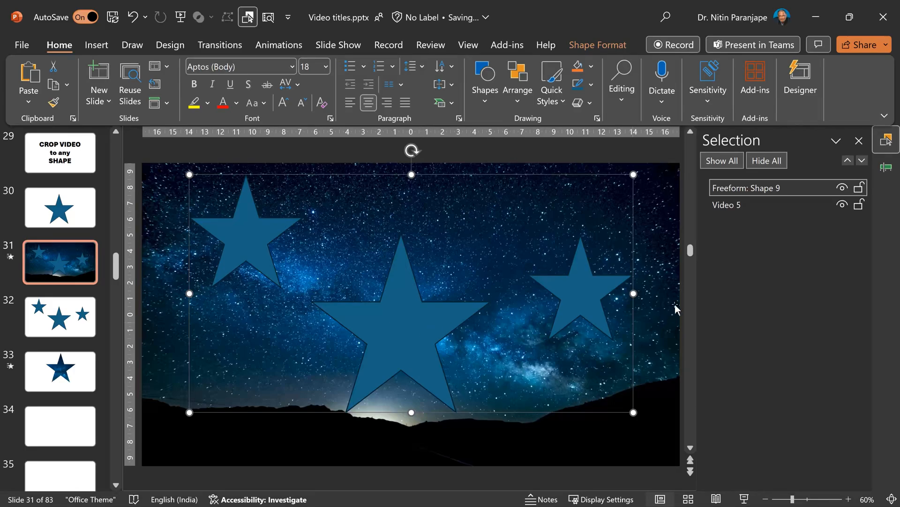
# Intersect the video with the stars, then set playback to start Automatically and Loop until Stopped.
pyautogui.click(727, 205)
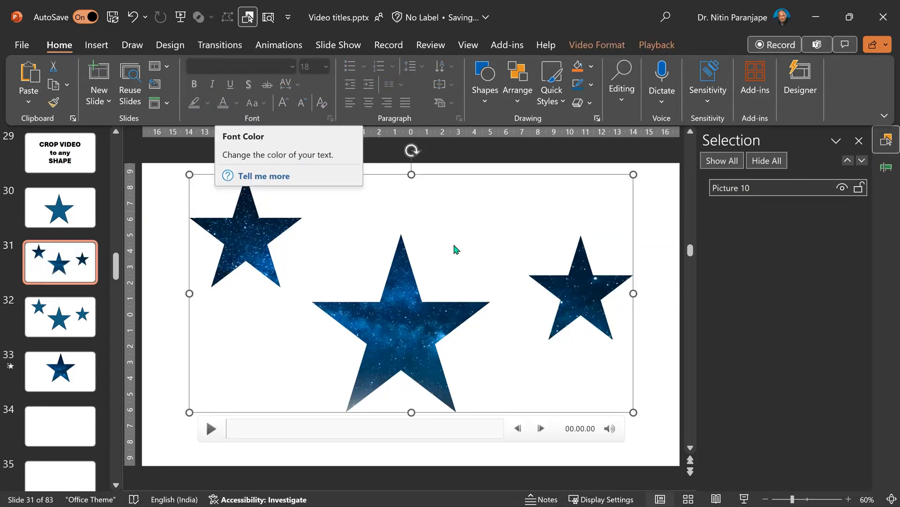
pyautogui.click(656, 45)
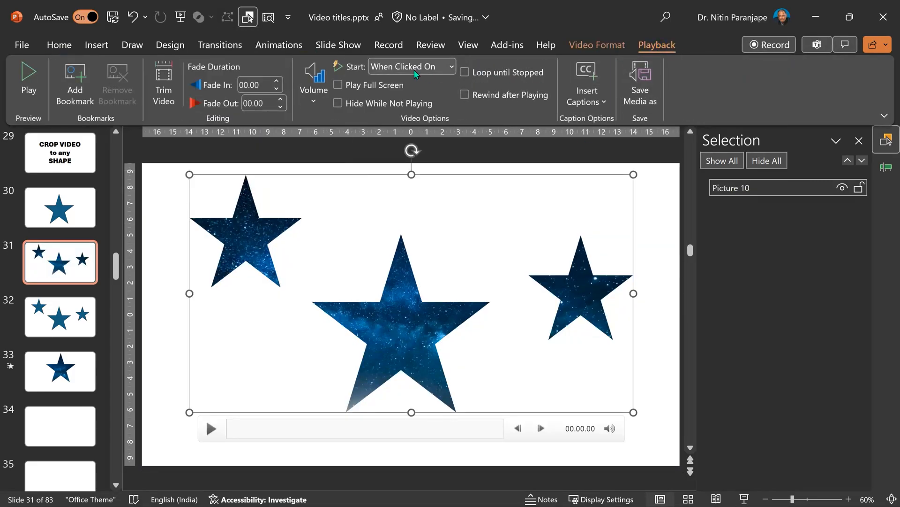
pyautogui.click(465, 73)
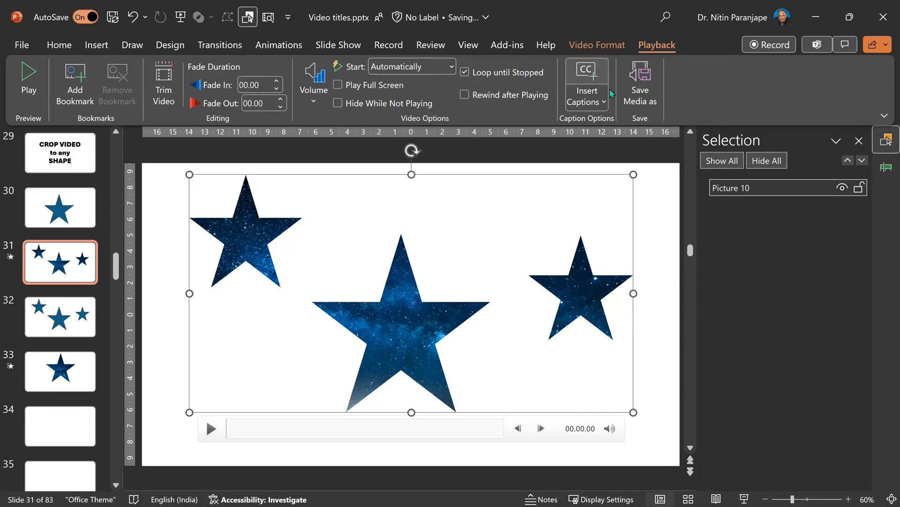
pyautogui.click(58, 45)
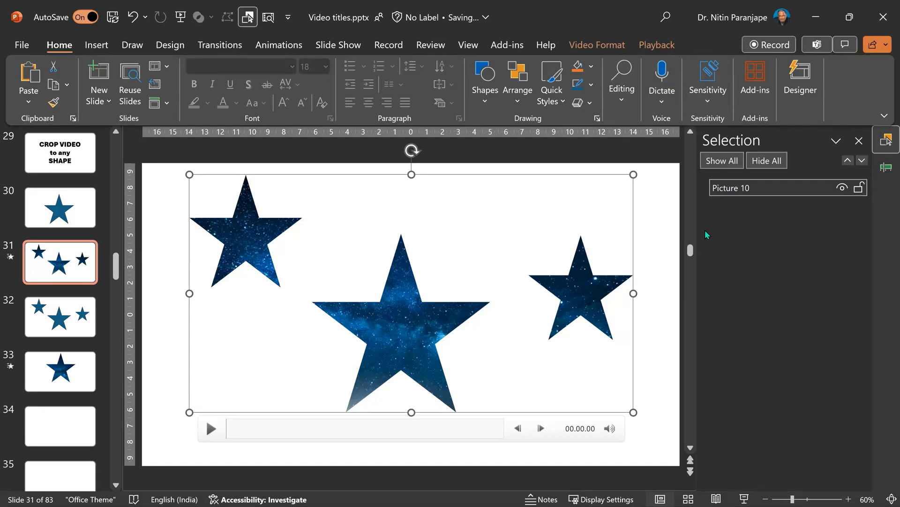
# Show the Format Video pane beside the star-shaped video.
pyautogui.click(596, 45)
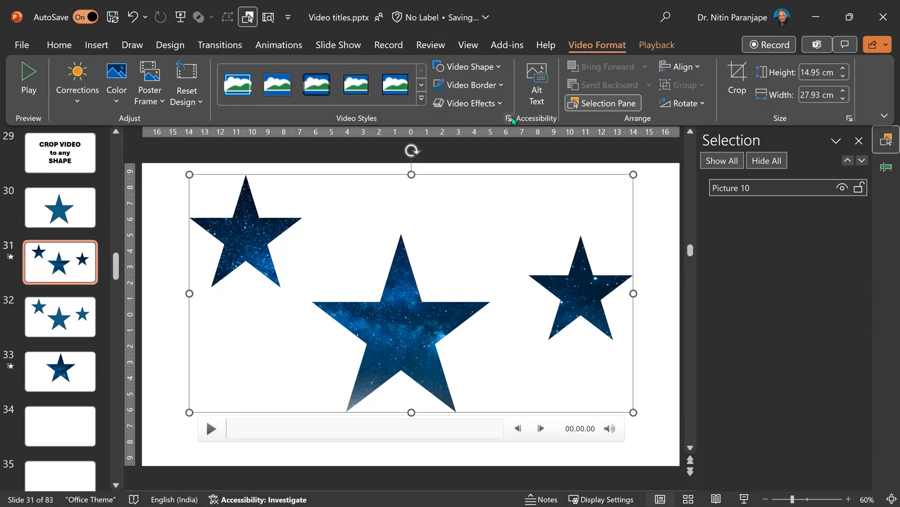
pyautogui.moveTo(510, 120)
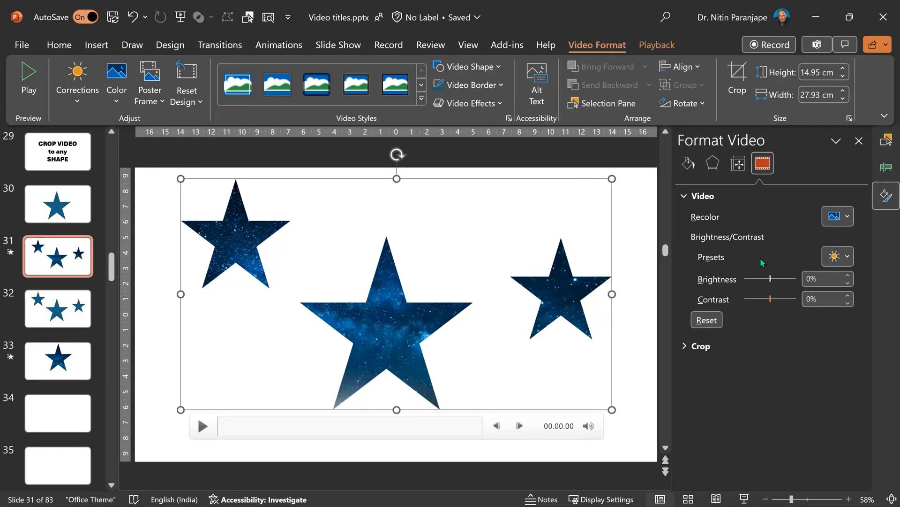
# Give the star video a top bevel, wider bottom bevel and more depth under 3-D Format.
pyautogui.click(711, 164)
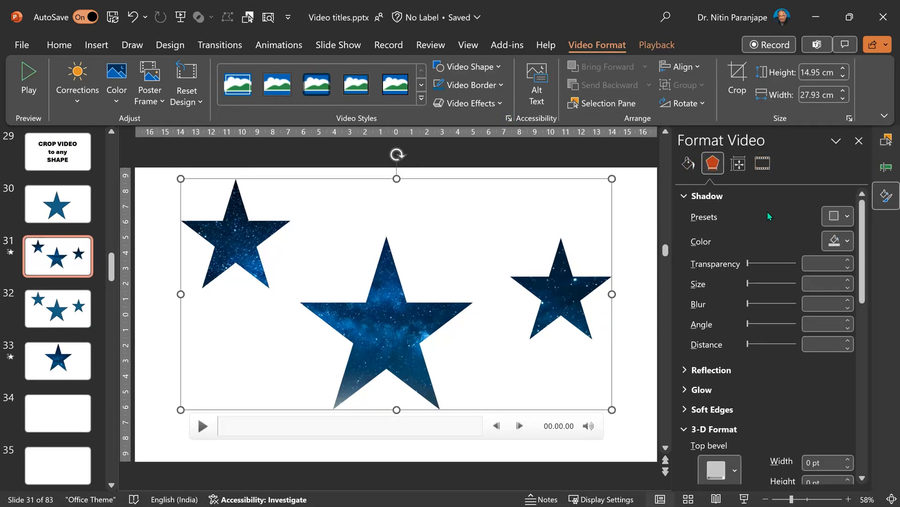
pyautogui.click(706, 195)
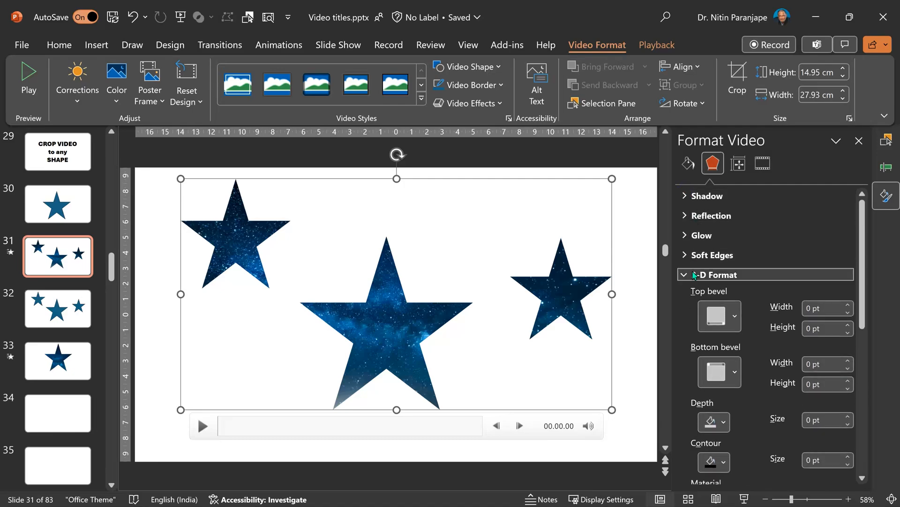
pyautogui.click(733, 316)
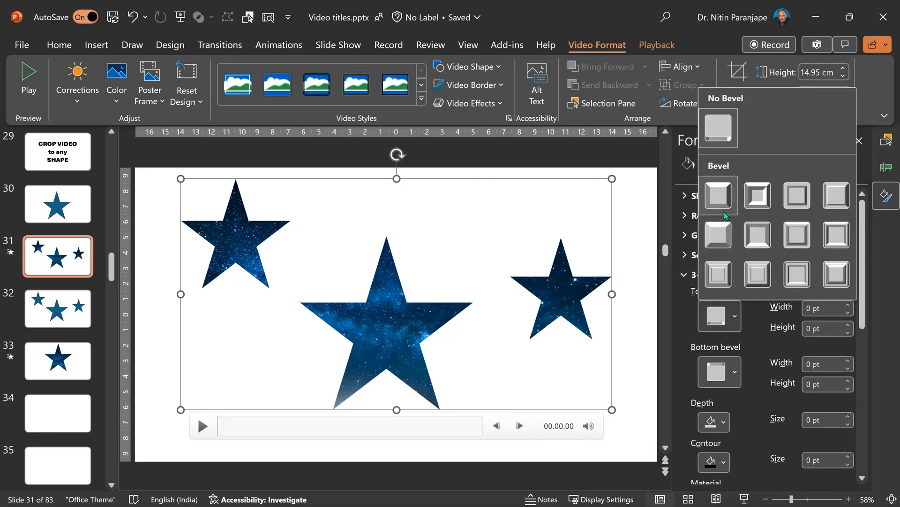
pyautogui.click(718, 195)
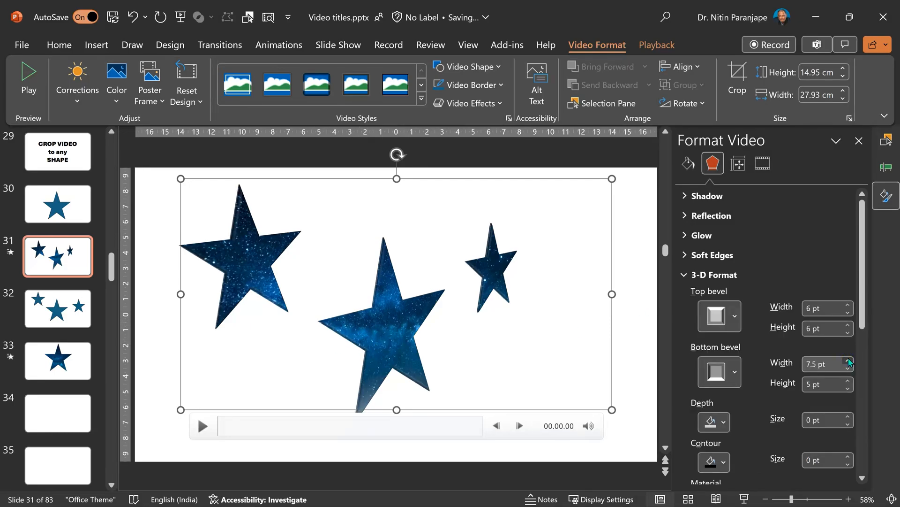
pyautogui.click(850, 361)
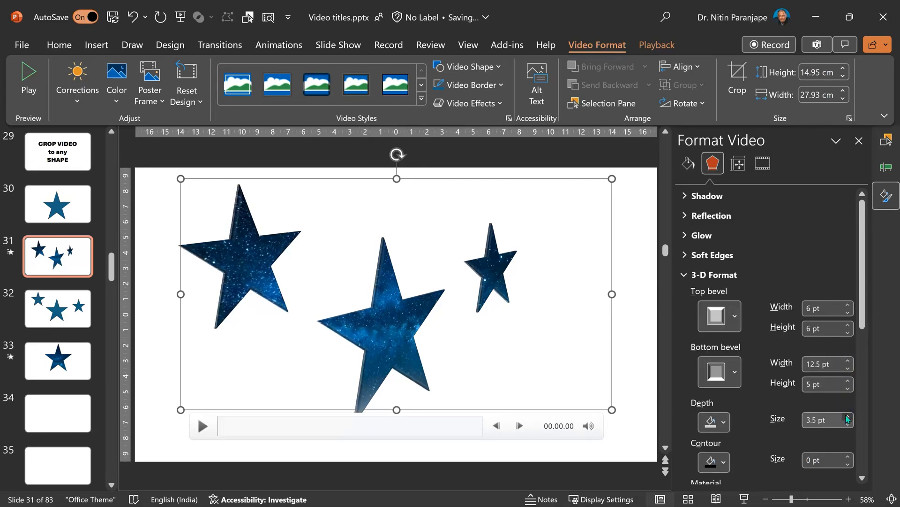
pyautogui.click(848, 416)
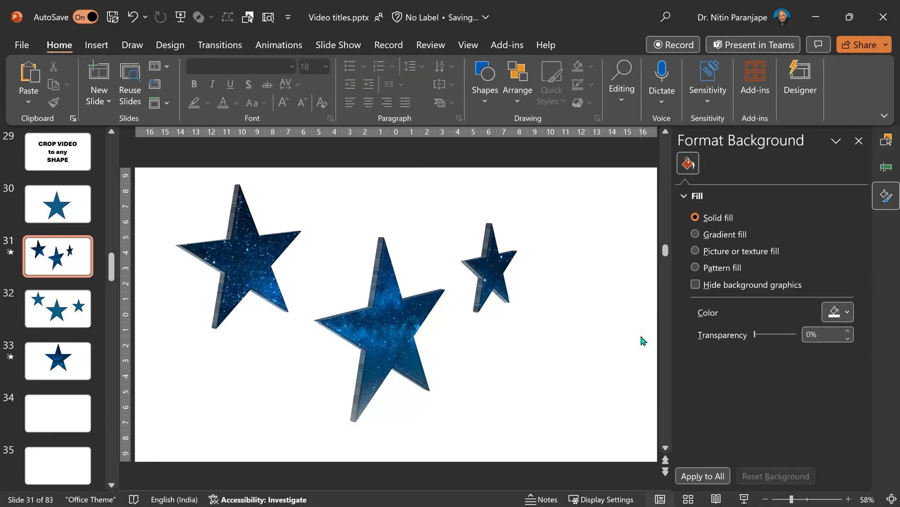
# Bring up the Stock Images library on its Icons collection.
pyautogui.click(846, 312)
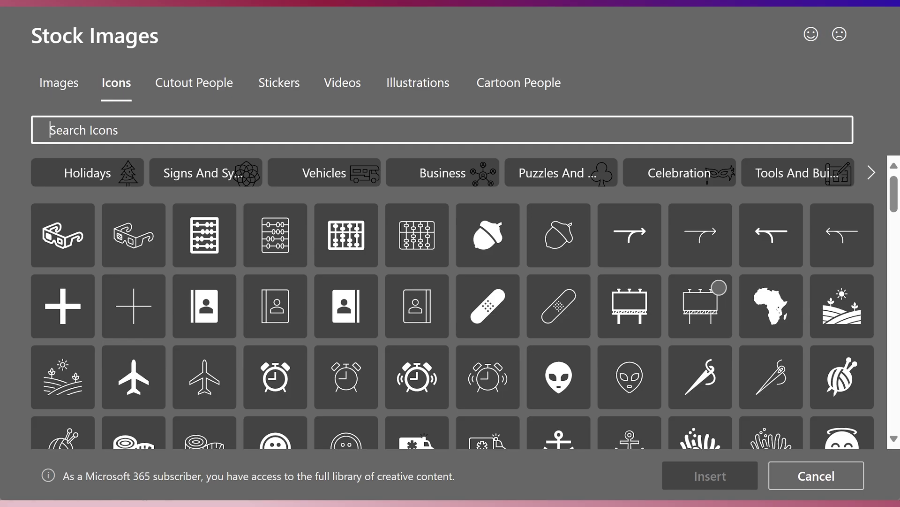
# Search the icons for 'Interface' to find the sun-and-cloud weather icon.
pyautogui.write('Interface')
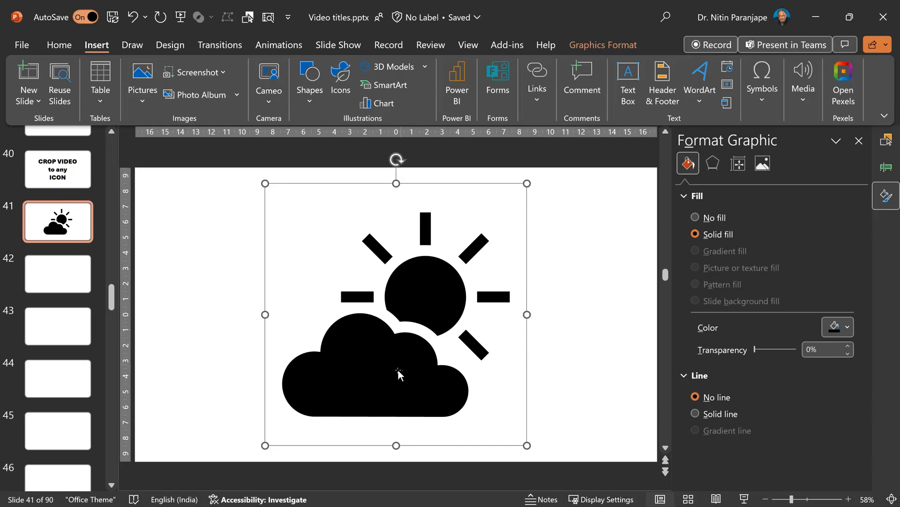
pyautogui.moveTo(329, 366)
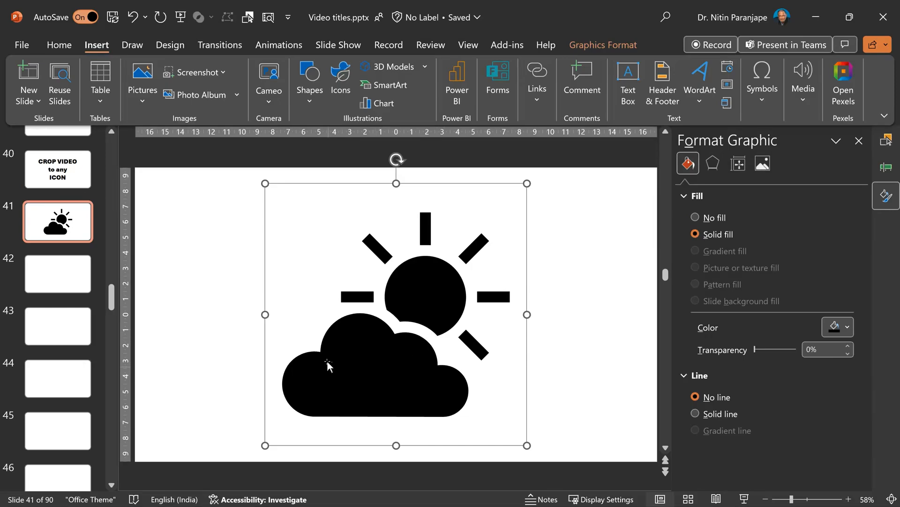
pyautogui.moveTo(460, 292)
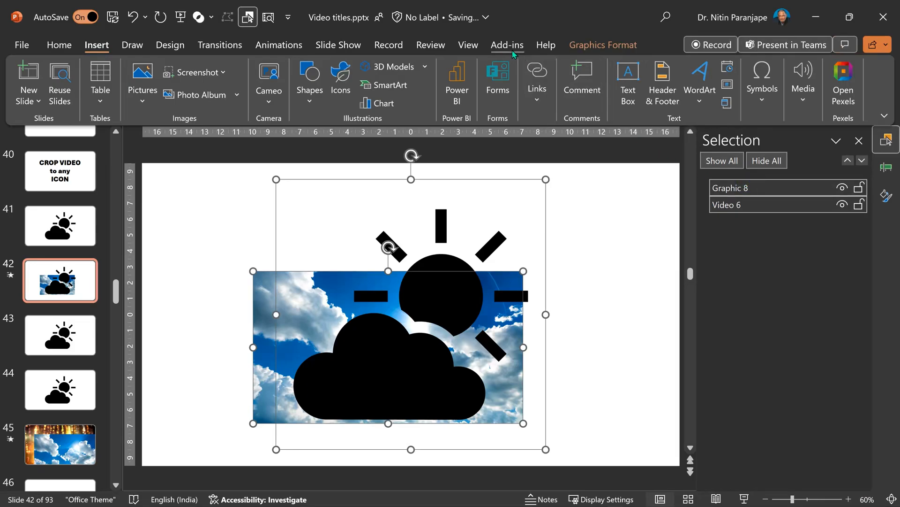
pyautogui.click(199, 17)
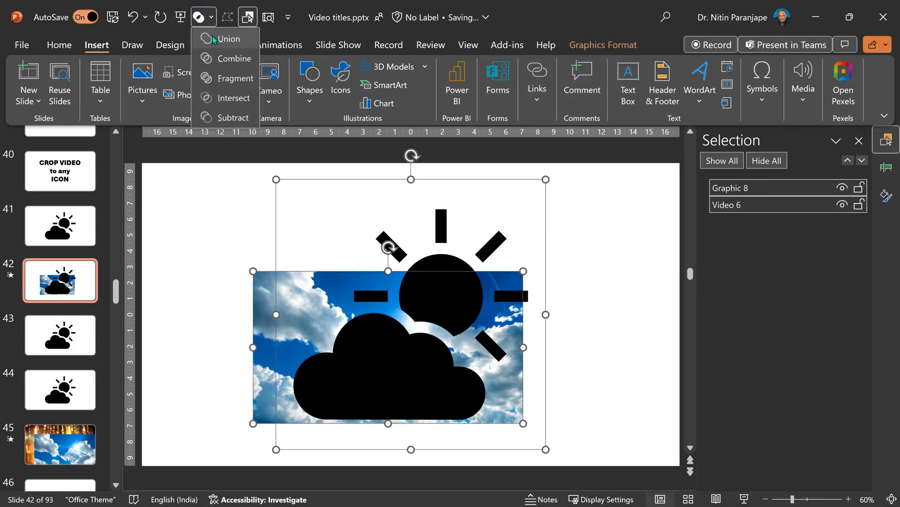
pyautogui.click(234, 98)
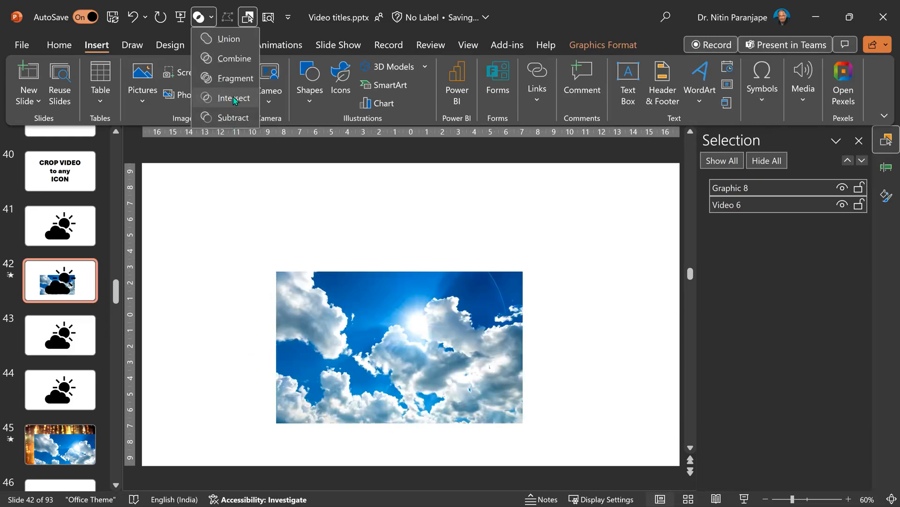
pyautogui.moveTo(234, 97)
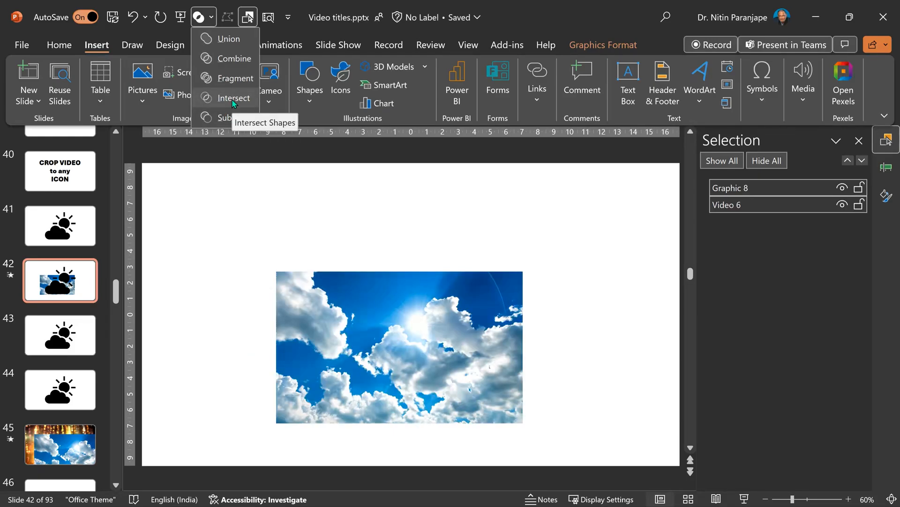
pyautogui.click(235, 98)
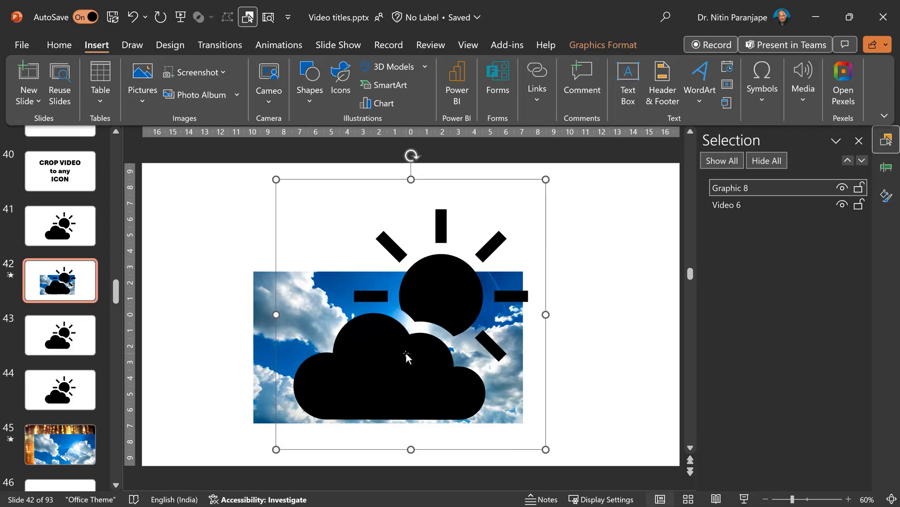
# Ungroup the weather icon and confirm converting it into separate freeform shapes.
pyautogui.rightClick(408, 357)
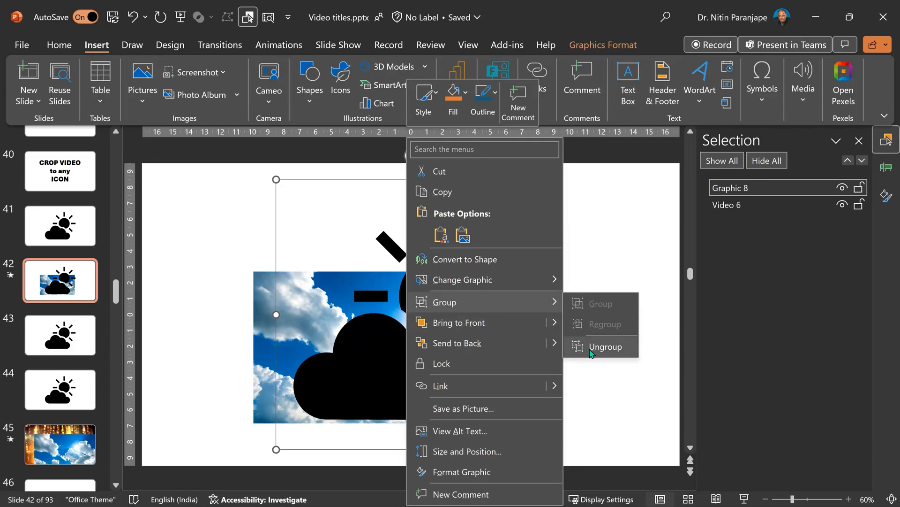
pyautogui.moveTo(593, 355)
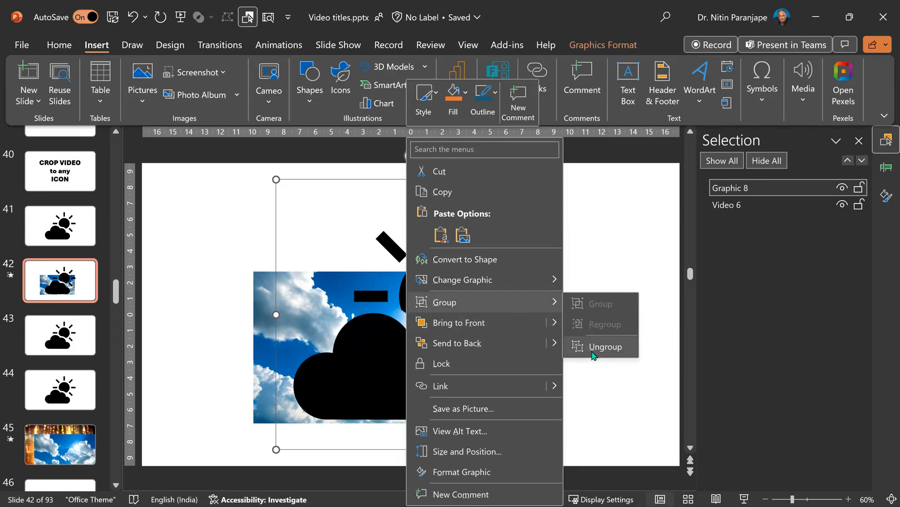
pyautogui.click(605, 346)
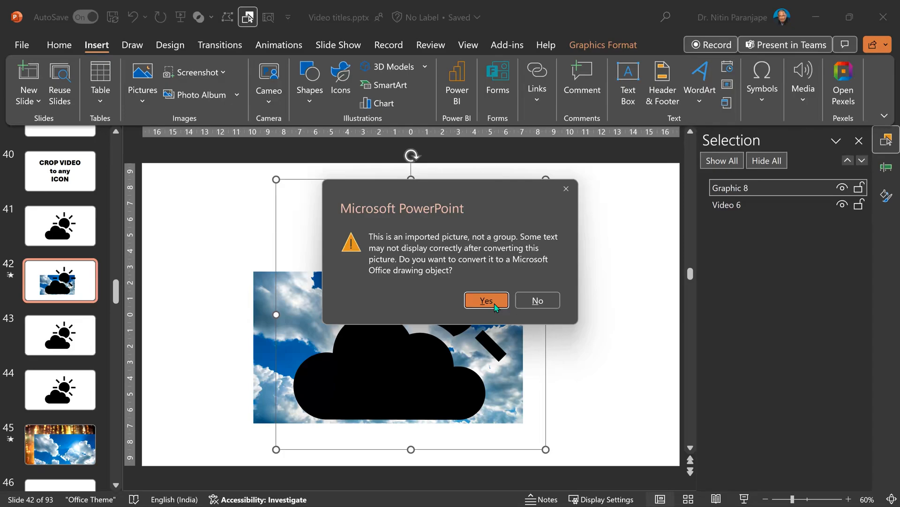
pyautogui.click(485, 300)
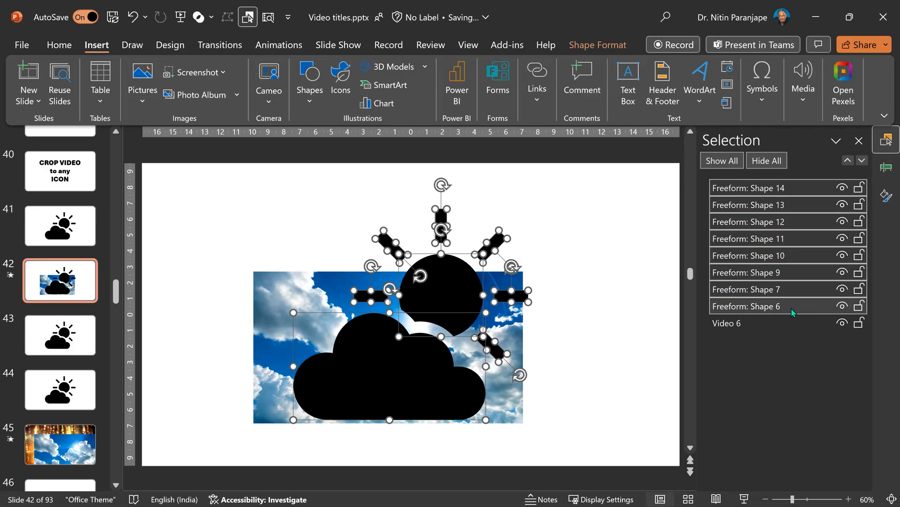
pyautogui.moveTo(622, 395)
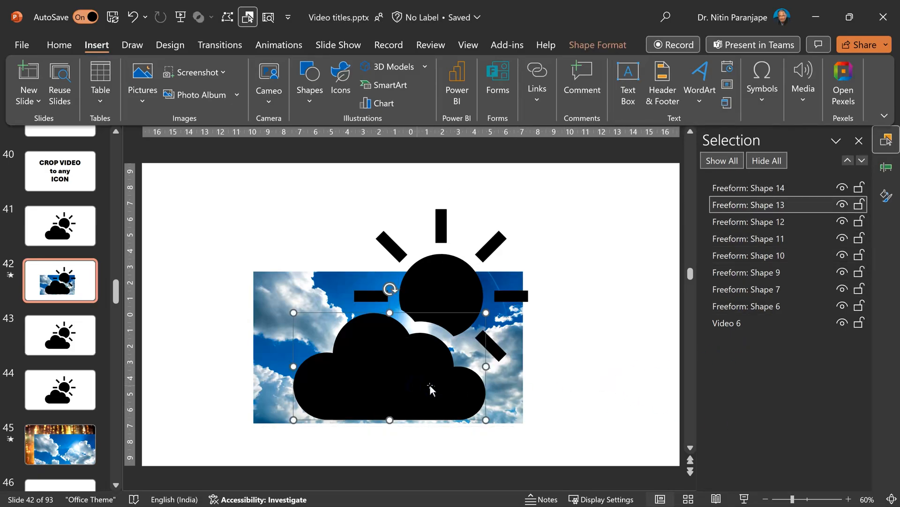
# Rename Shape 13 to 'cloud' and intersect it with the sky video.
pyautogui.doubleClick(746, 205)
pyautogui.write('cloud')
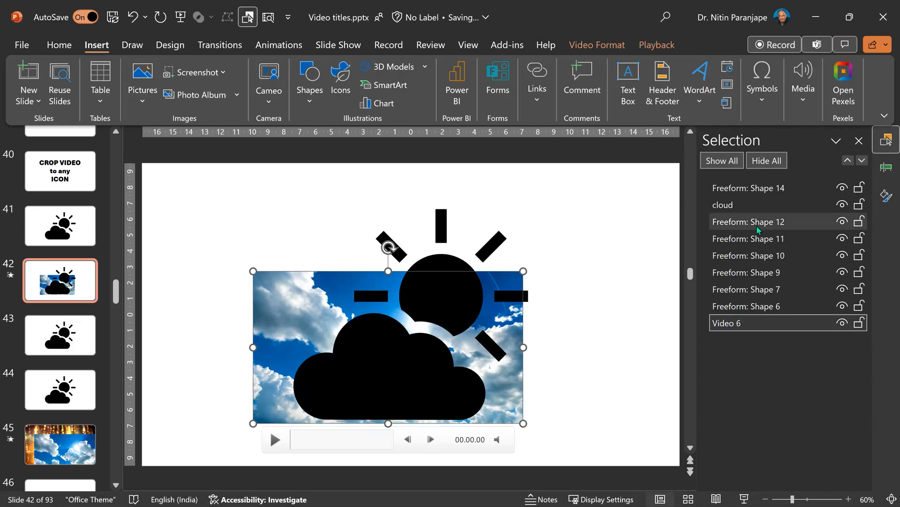
pyautogui.click(198, 17)
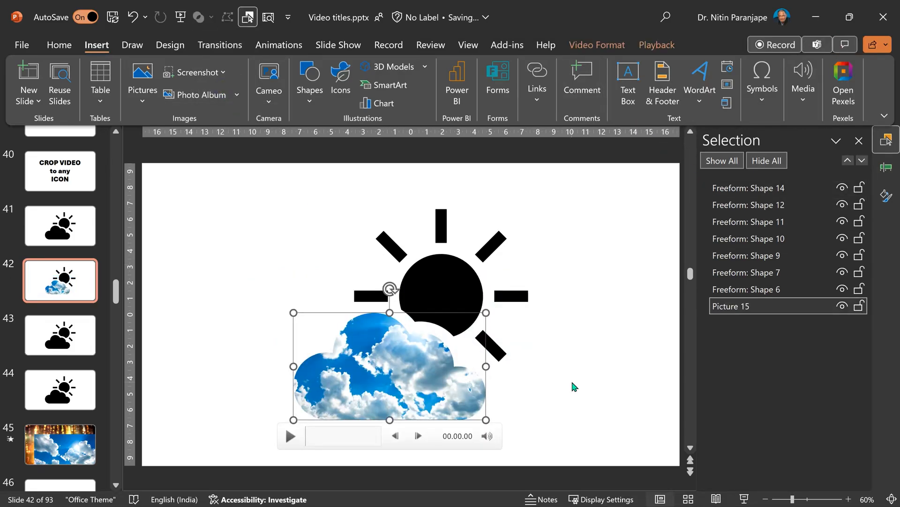
pyautogui.moveTo(463, 303)
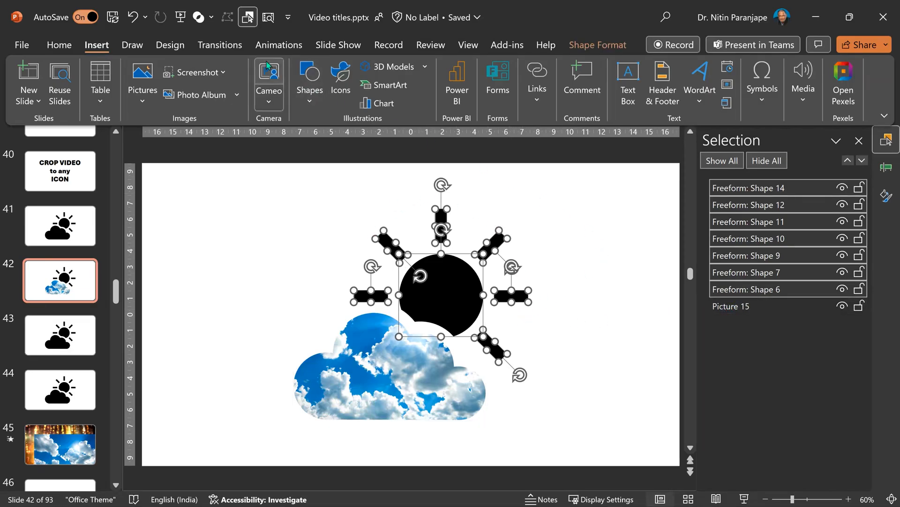
# Union the sun and rays, paste slide 45's golden bokeh video and select it with the sun for Intersect.
pyautogui.click(198, 17)
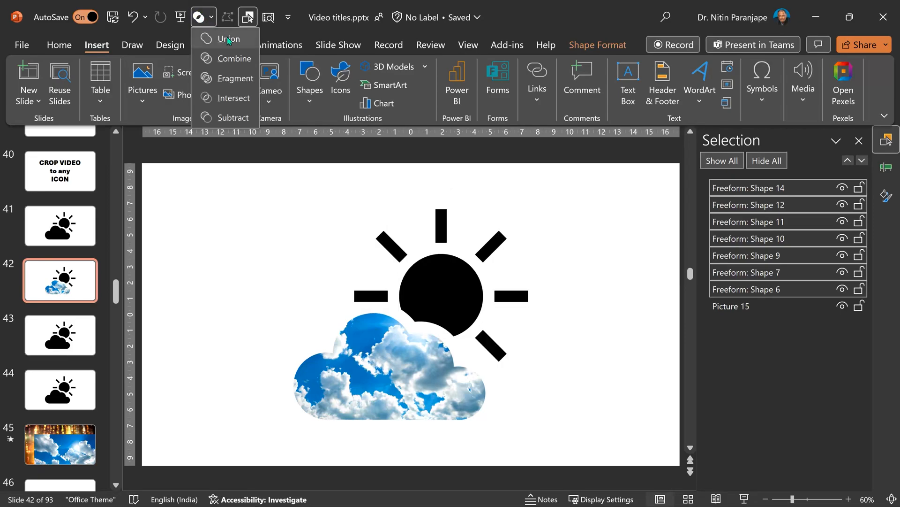
pyautogui.click(230, 38)
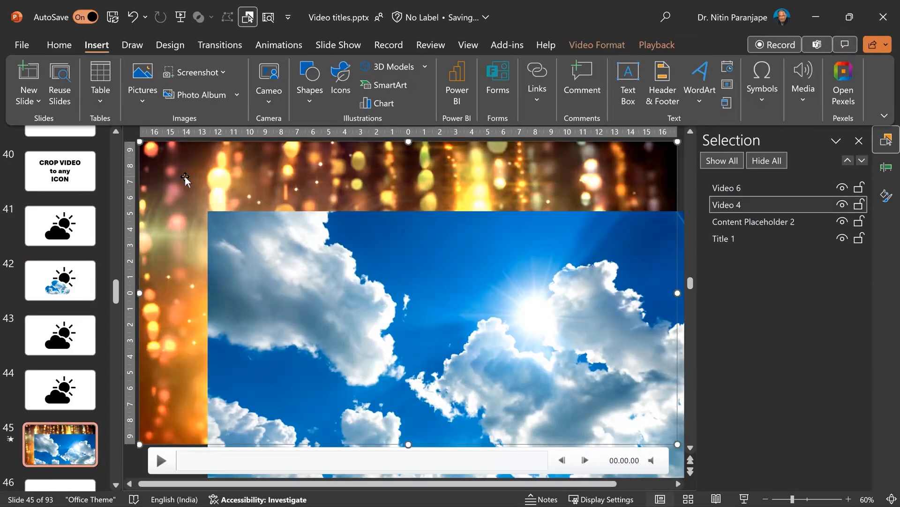
pyautogui.click(60, 280)
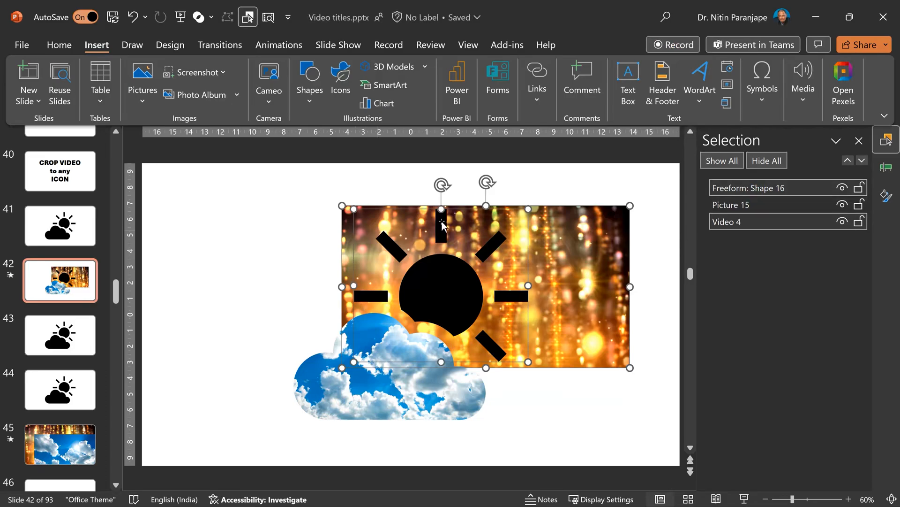
pyautogui.moveTo(456, 293)
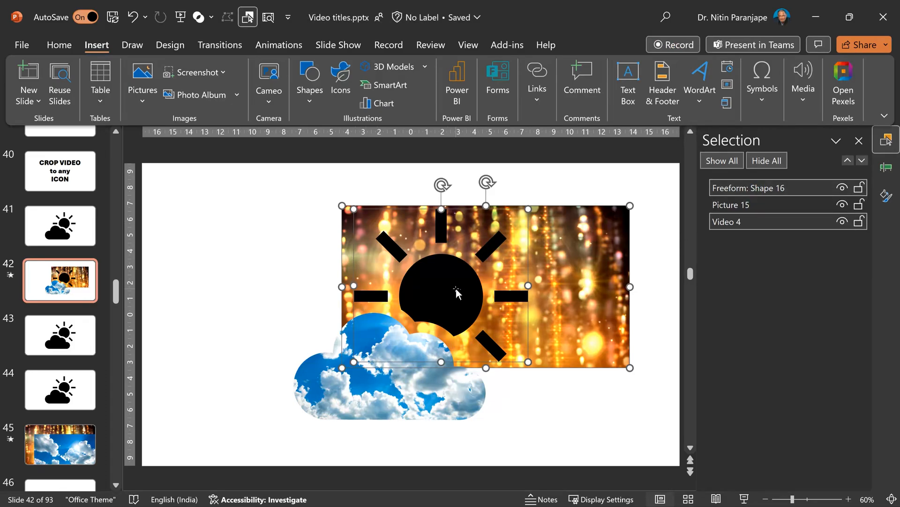
pyautogui.click(200, 17)
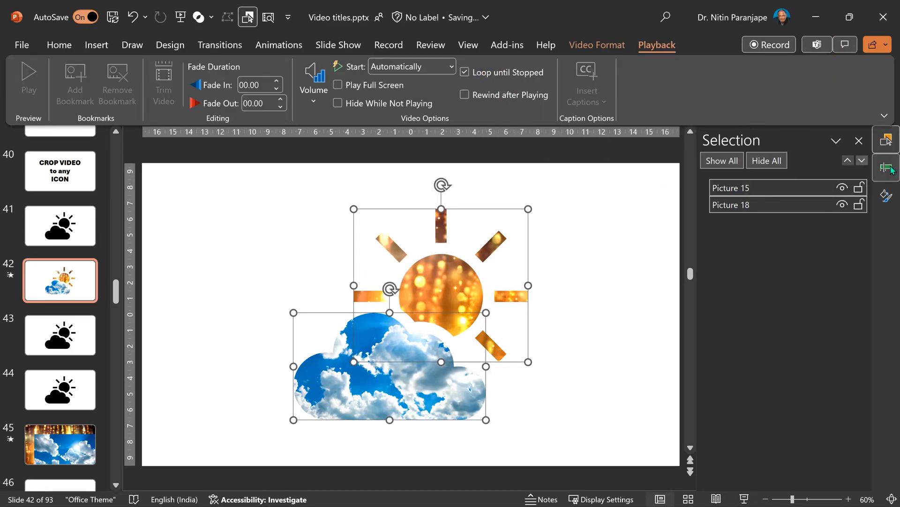
# Show the Animation Pane listing slide 7's gold satin video play triggers.
pyautogui.click(886, 167)
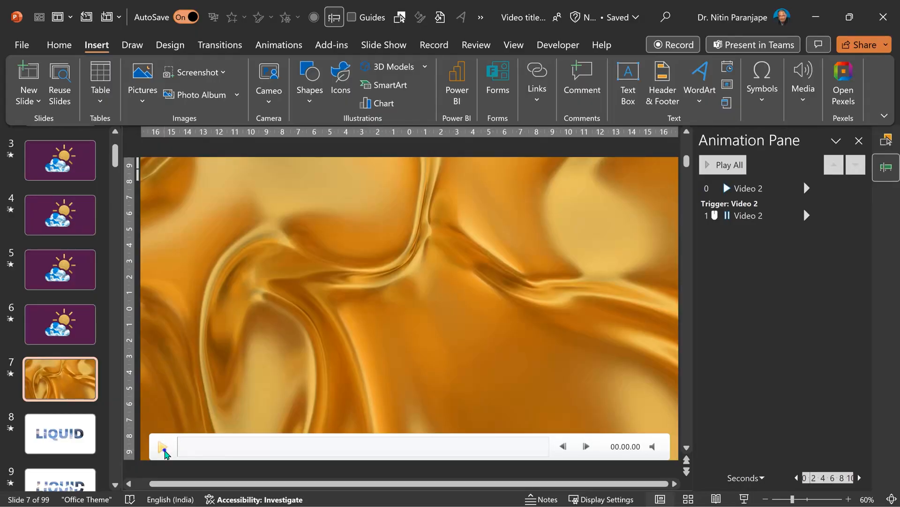
# Play the gold satin background video, move to slide 6 and select the gold sun Picture 3.
pyautogui.click(163, 446)
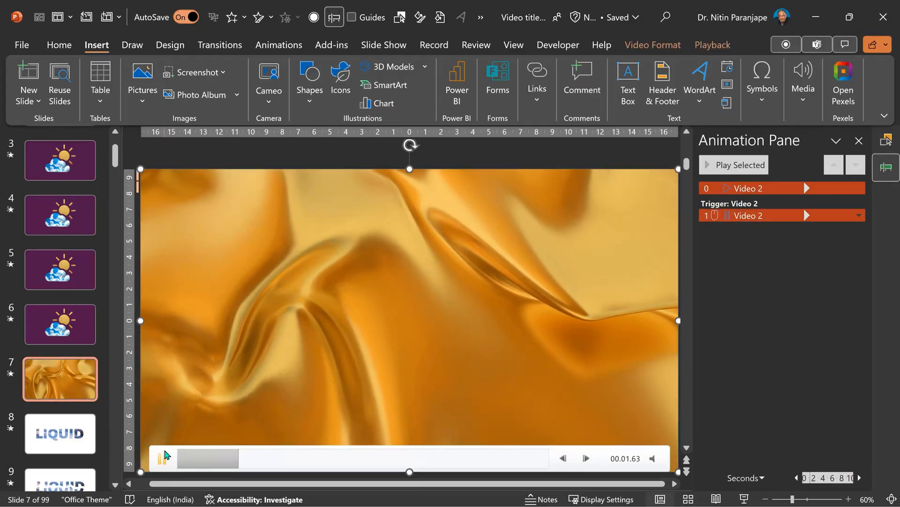
pyautogui.click(162, 458)
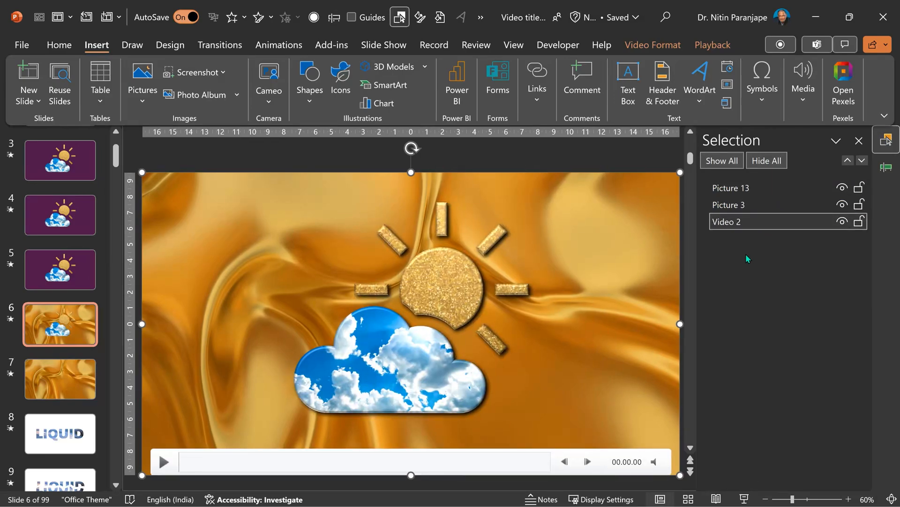
pyautogui.click(730, 205)
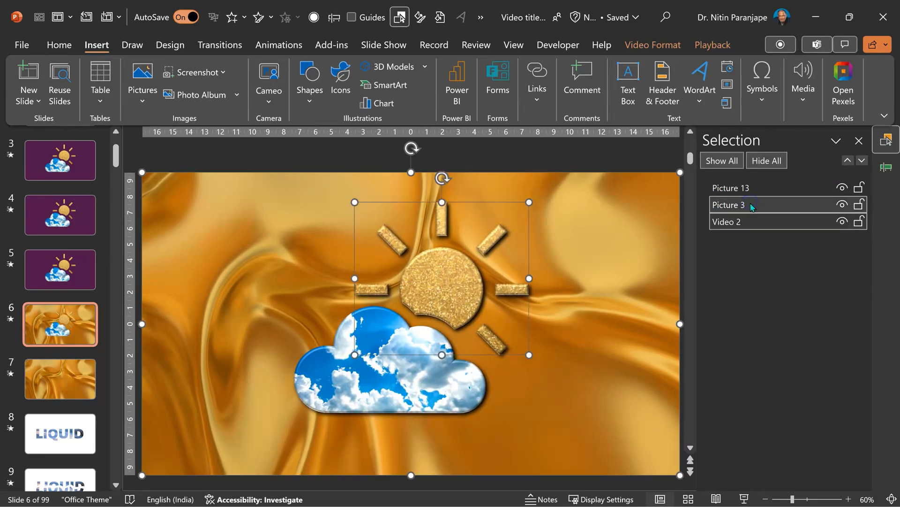